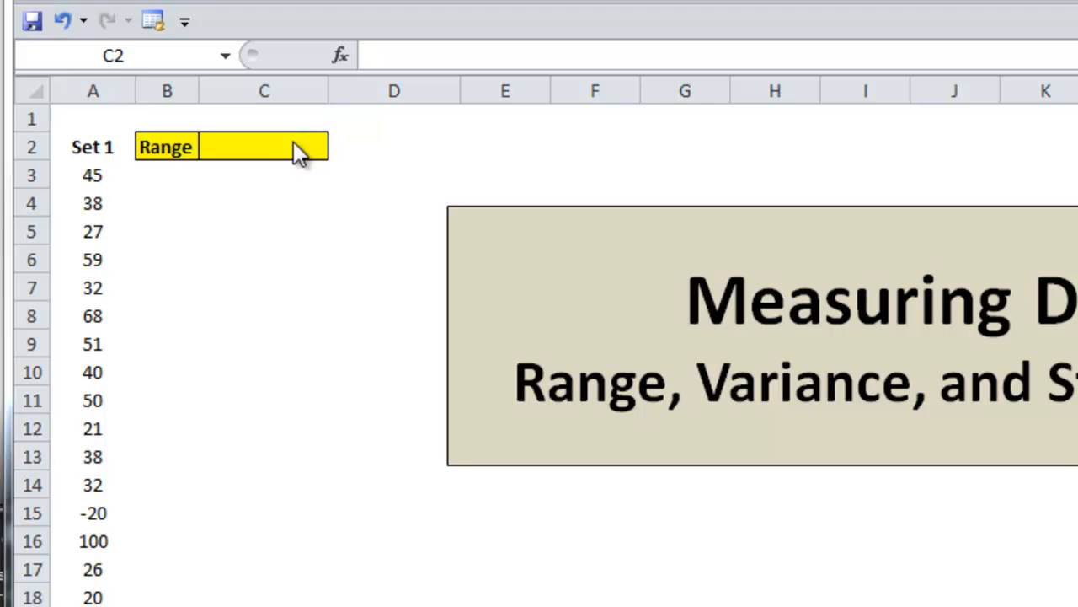
Enter =MAX(A3:A22)-MIN(A3:A22) in C2, returning a Set 1 range of 120.
type("=m")
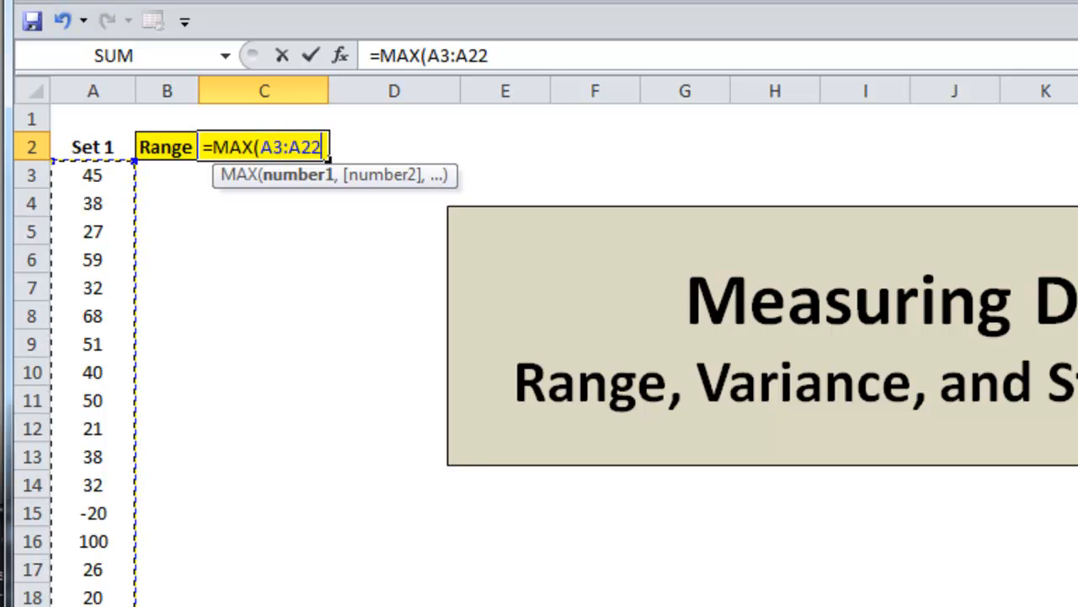
type(")-m")
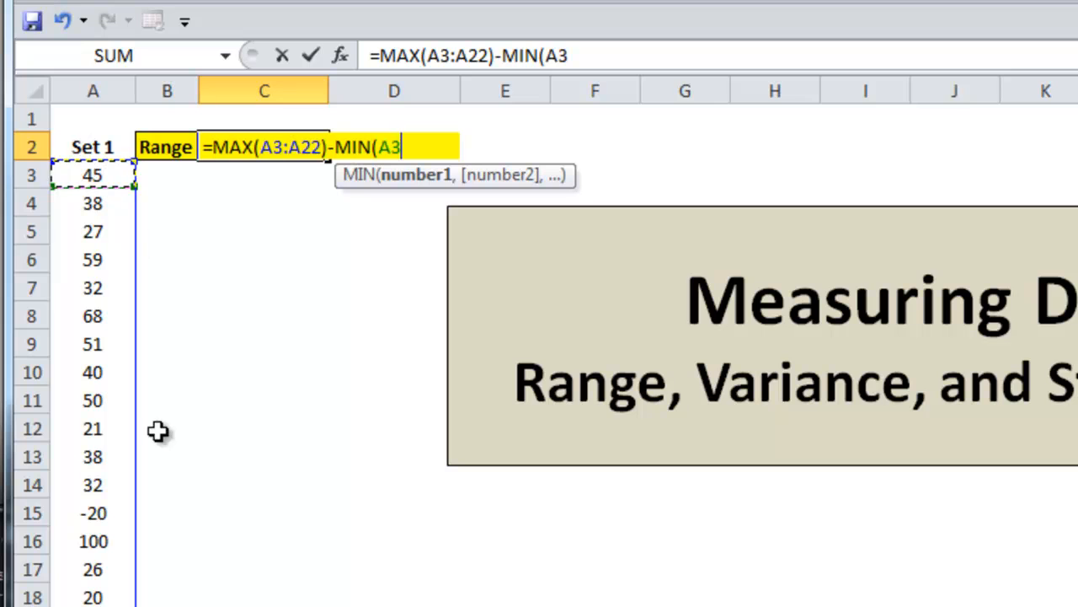
type(":A22)")
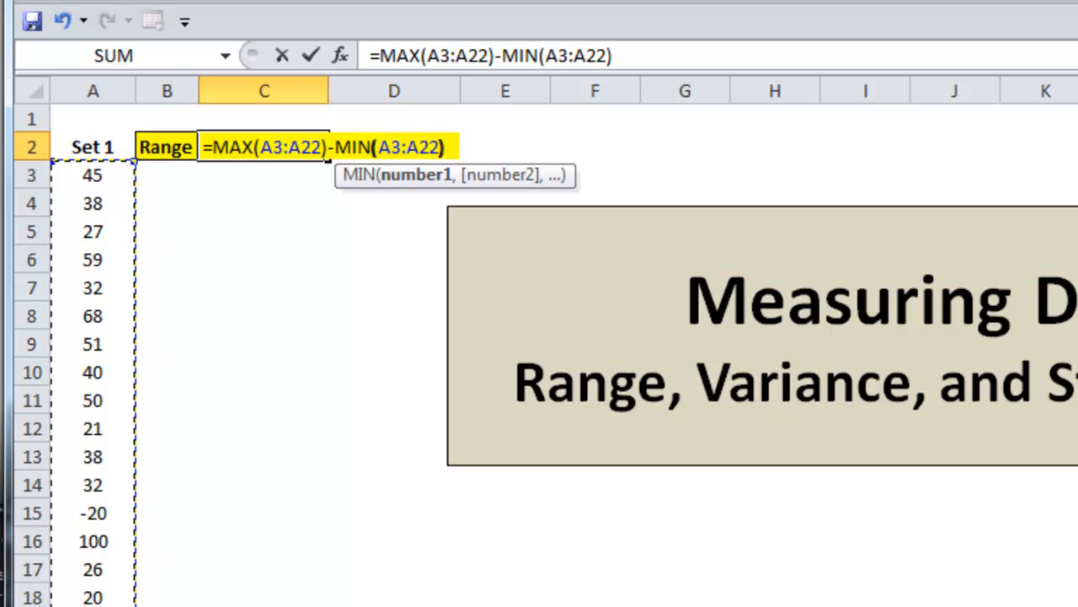
key("Return")
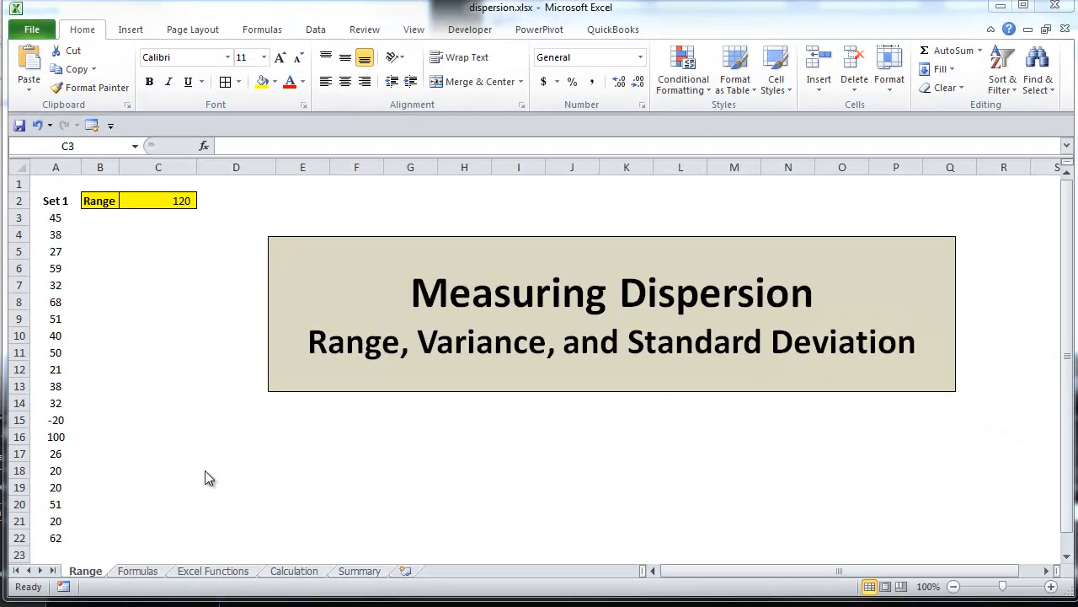
Switch to the Formulas sheet with the variance and standard deviation equations.
left_click(138, 570)
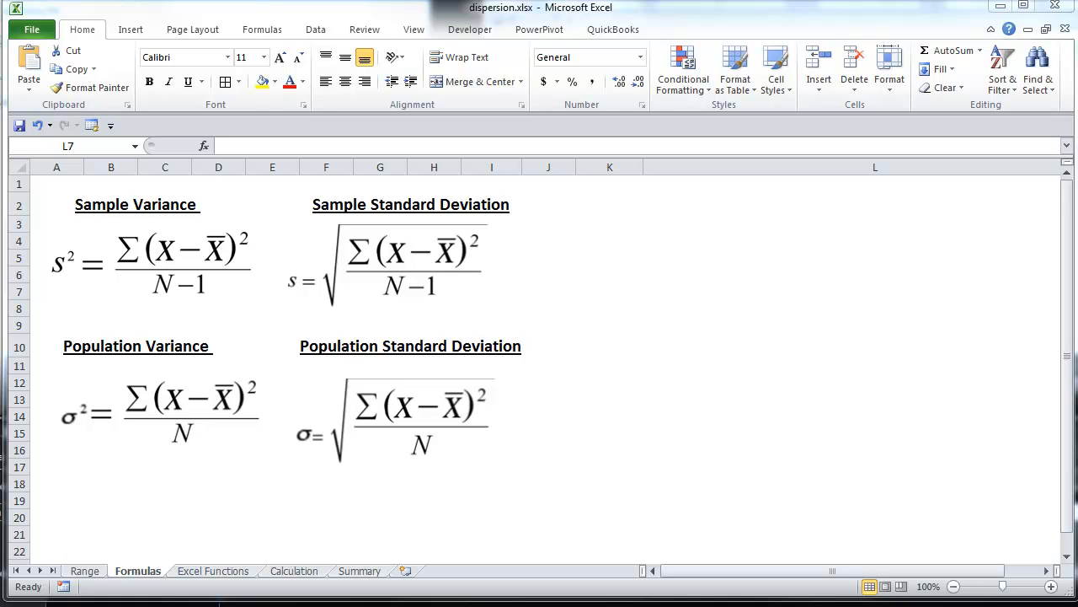
mouse_move(685, 315)
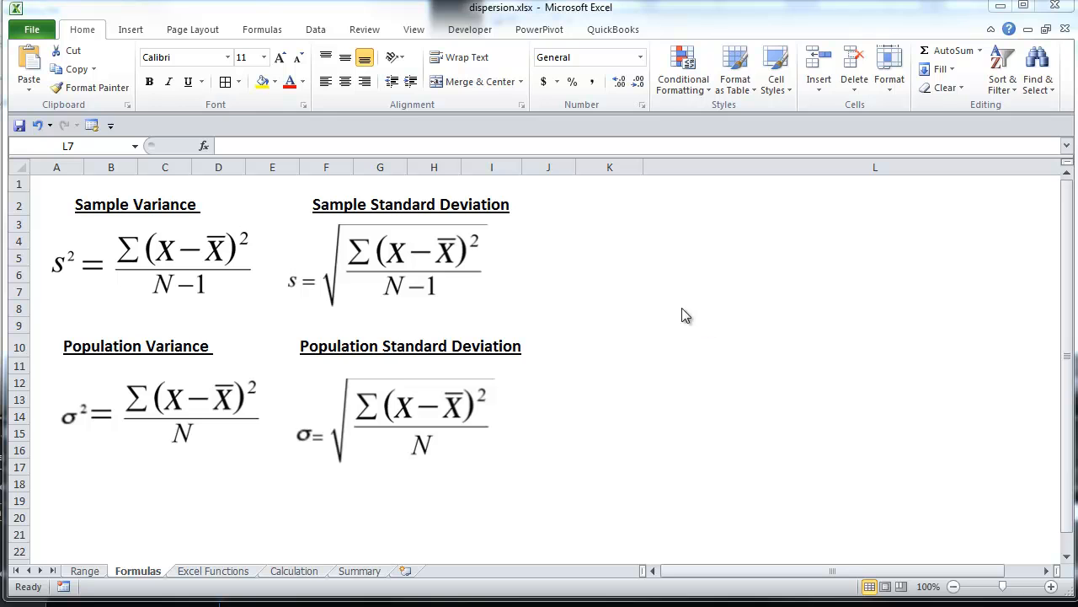
mouse_move(192, 398)
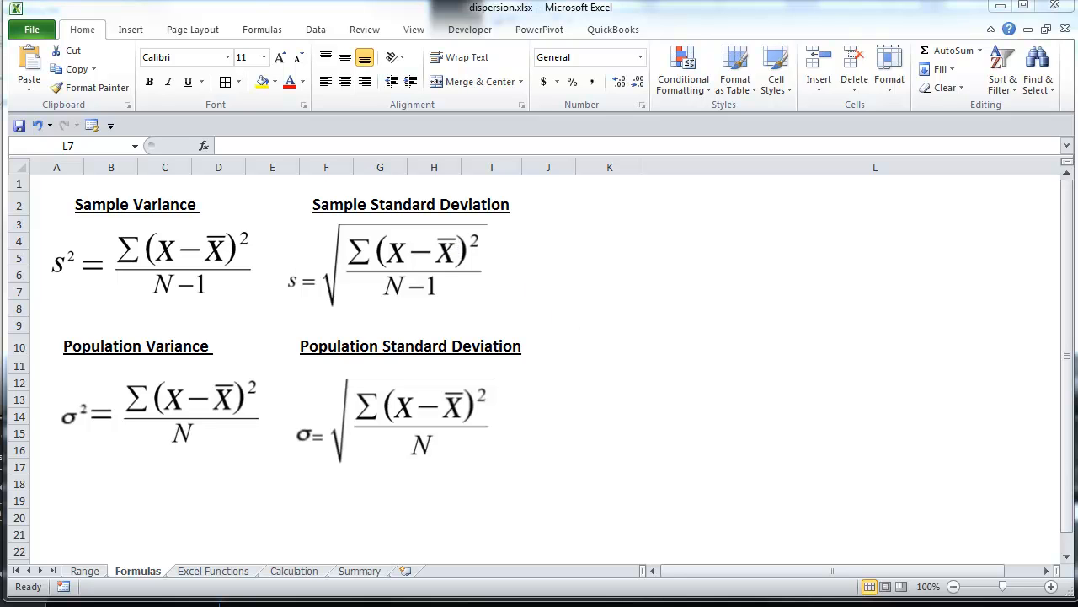
mouse_move(779, 442)
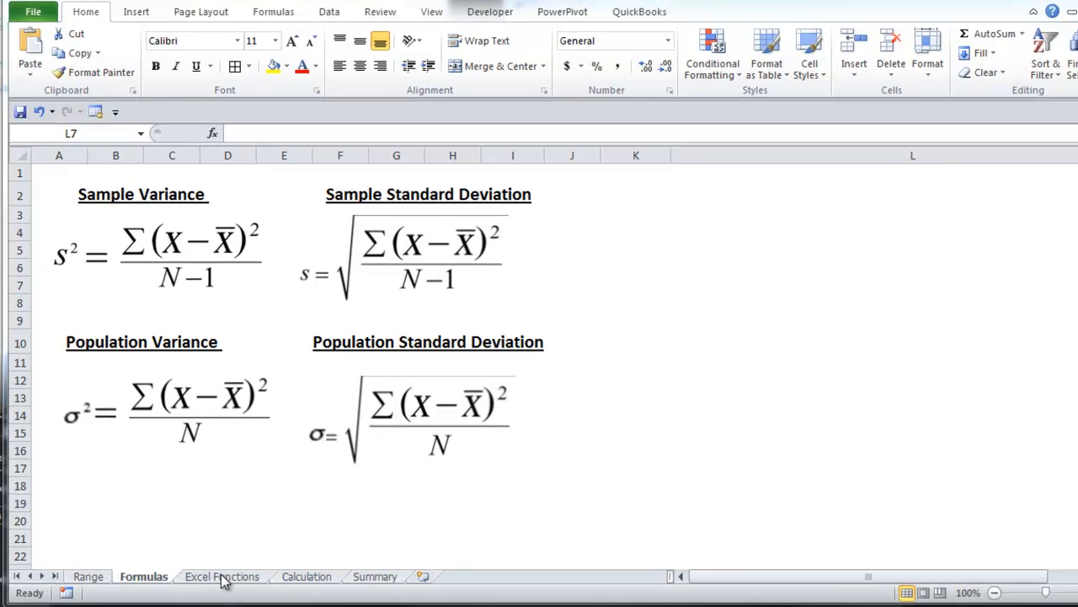
Switch to the Excel Functions sheet and review the VAR.P and VARA descriptions.
left_click(222, 577)
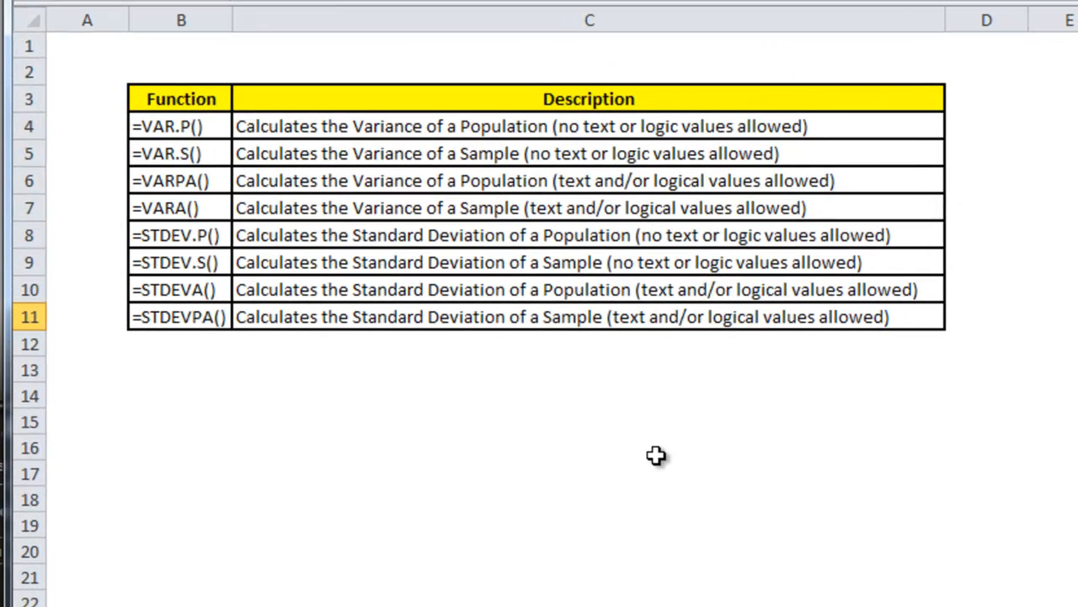
mouse_move(526, 125)
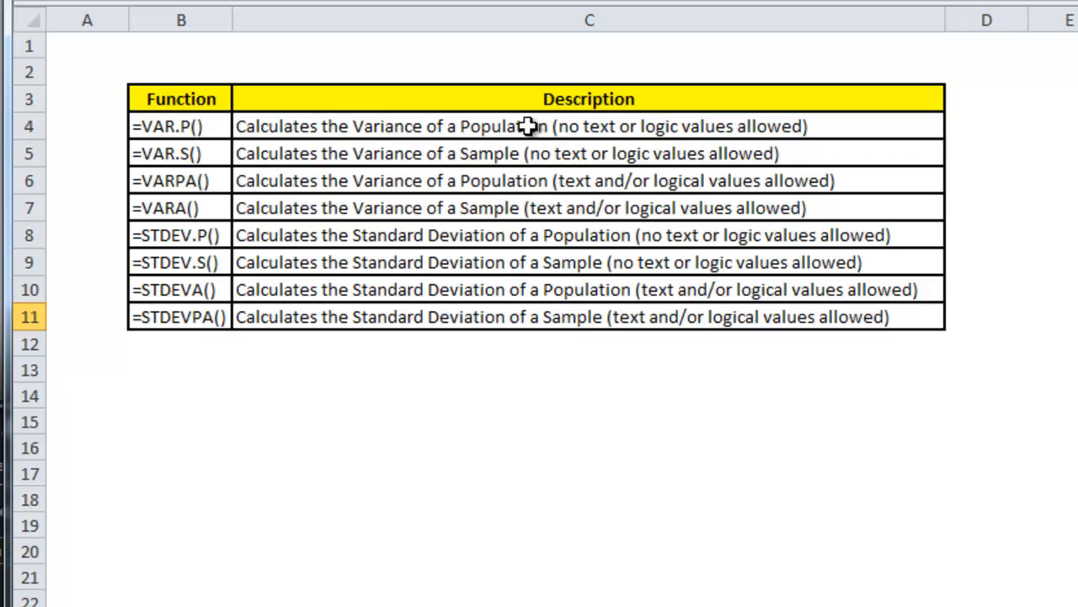
mouse_move(199, 234)
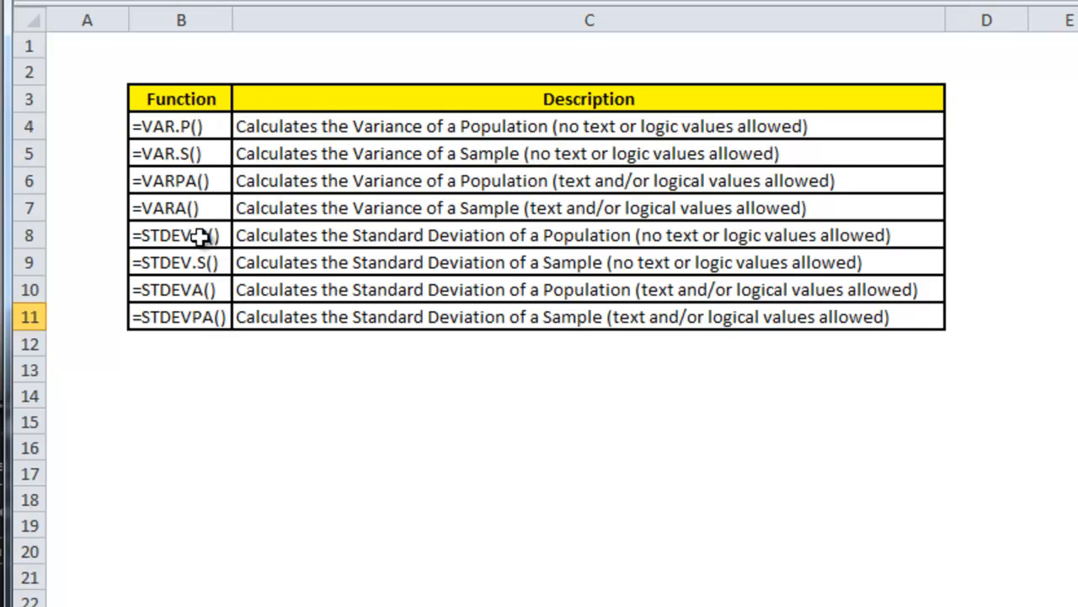
mouse_move(563, 125)
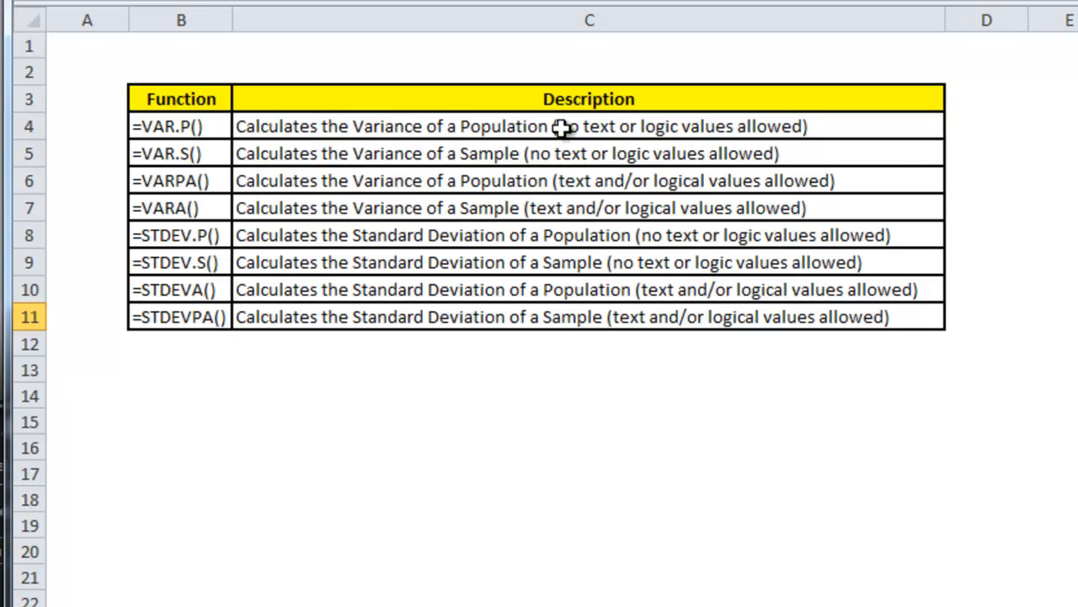
left_click(589, 125)
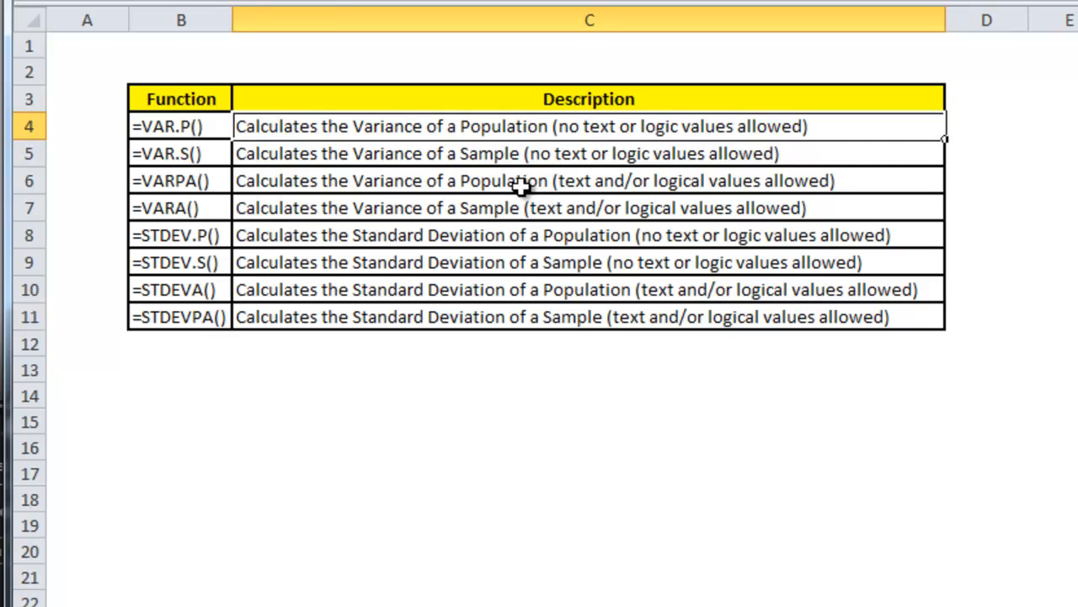
left_click(531, 209)
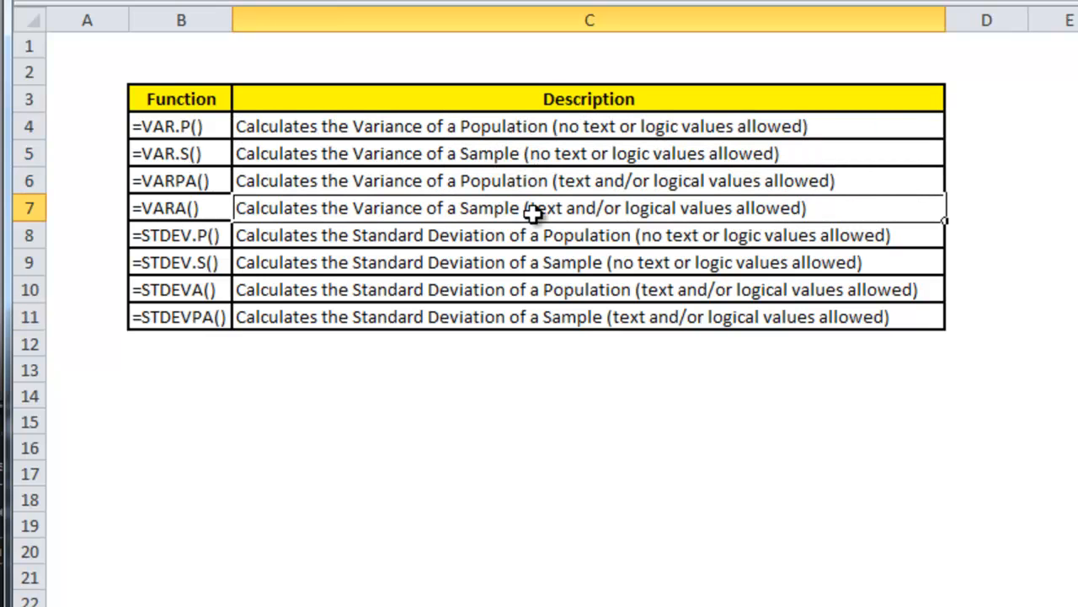
mouse_move(537, 246)
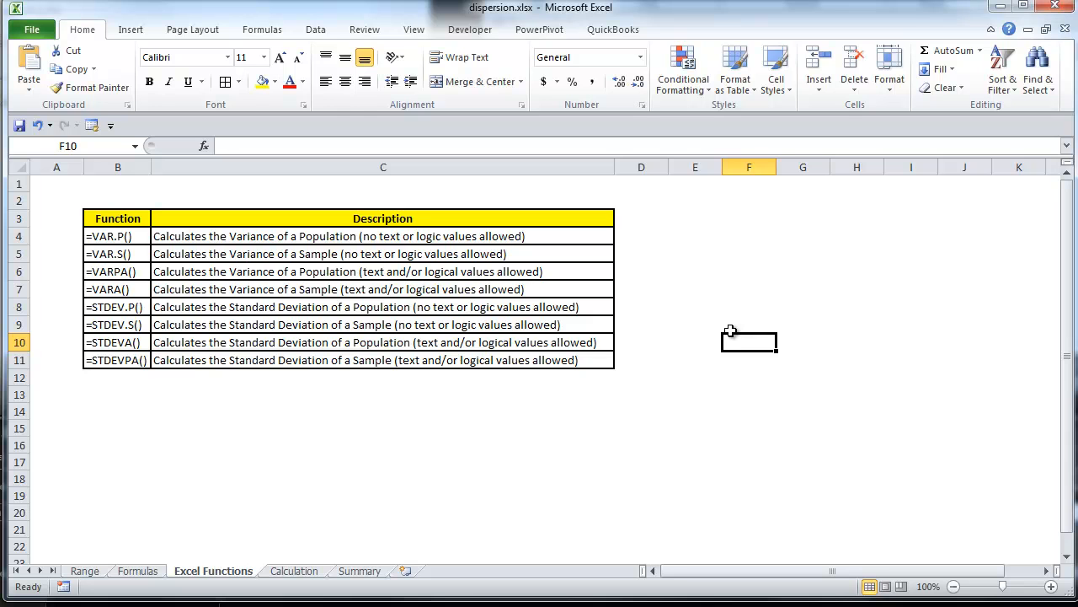
On the Calculation sheet, enter =AVERAGE(J2:J21) in L2 (17) and the first deviation in M2 (2).
left_click(294, 569)
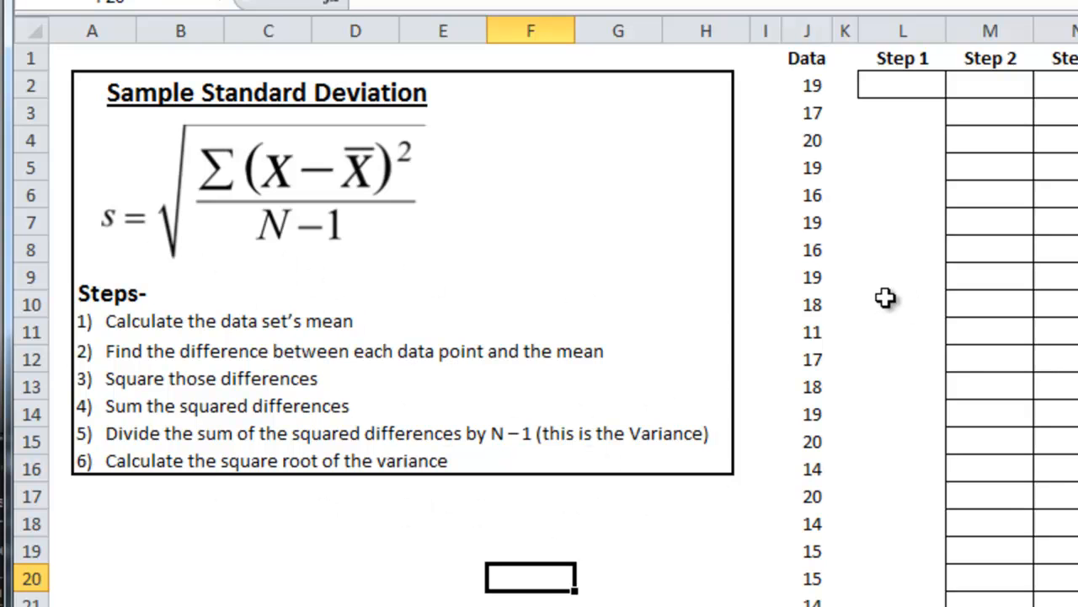
mouse_move(430, 349)
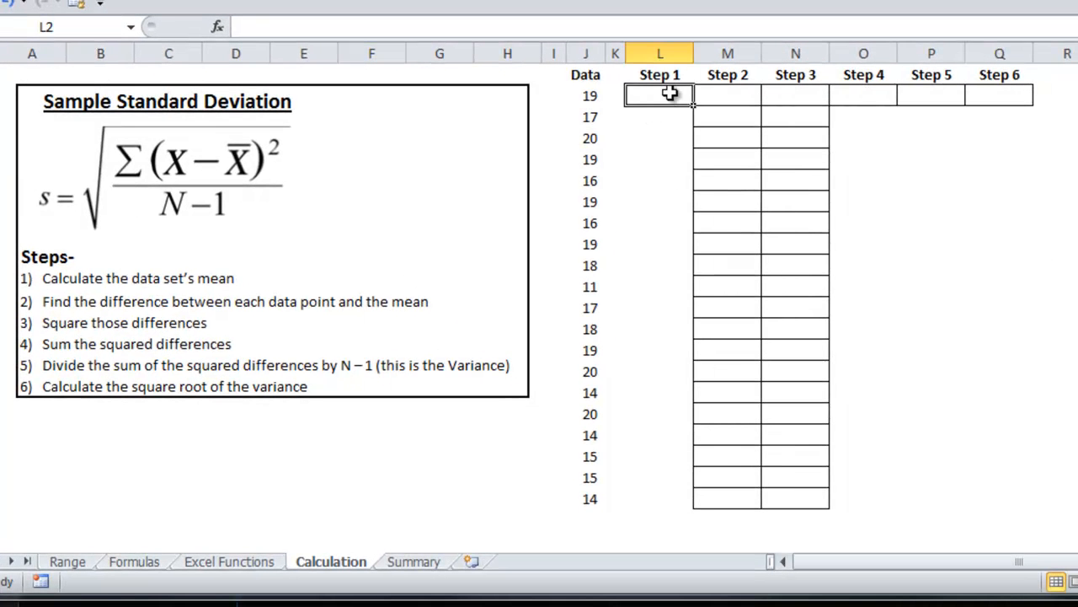
type("=AVERAGE(J2:J21")
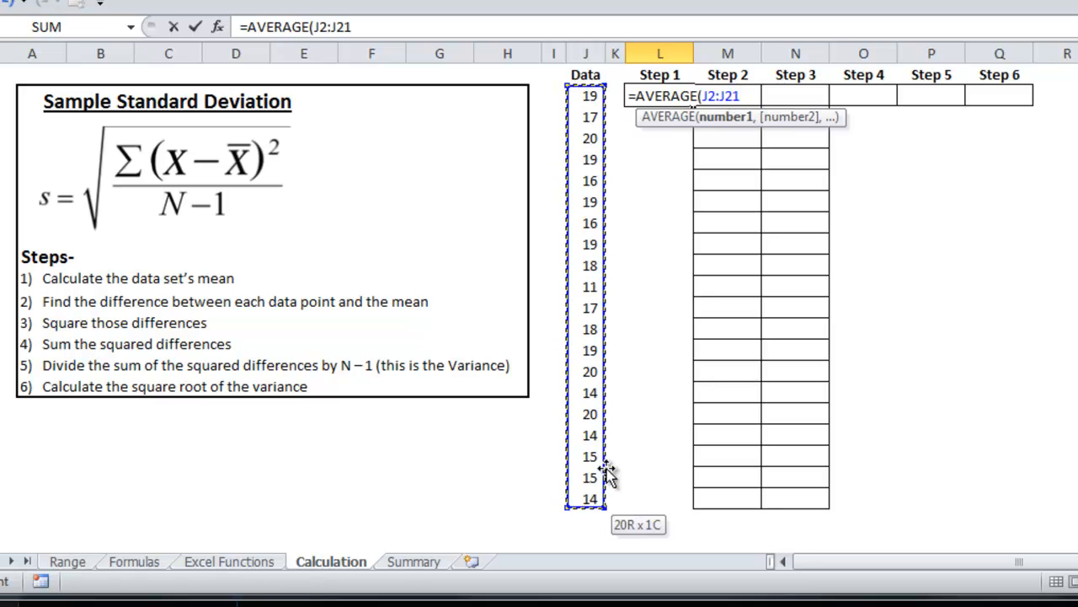
key("Return")
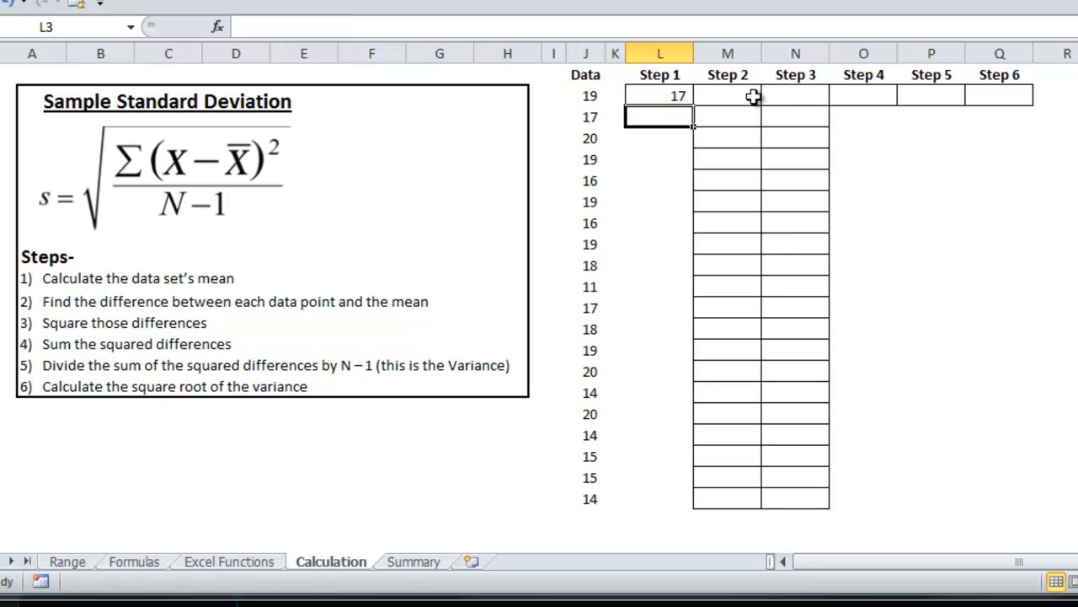
mouse_move(674, 329)
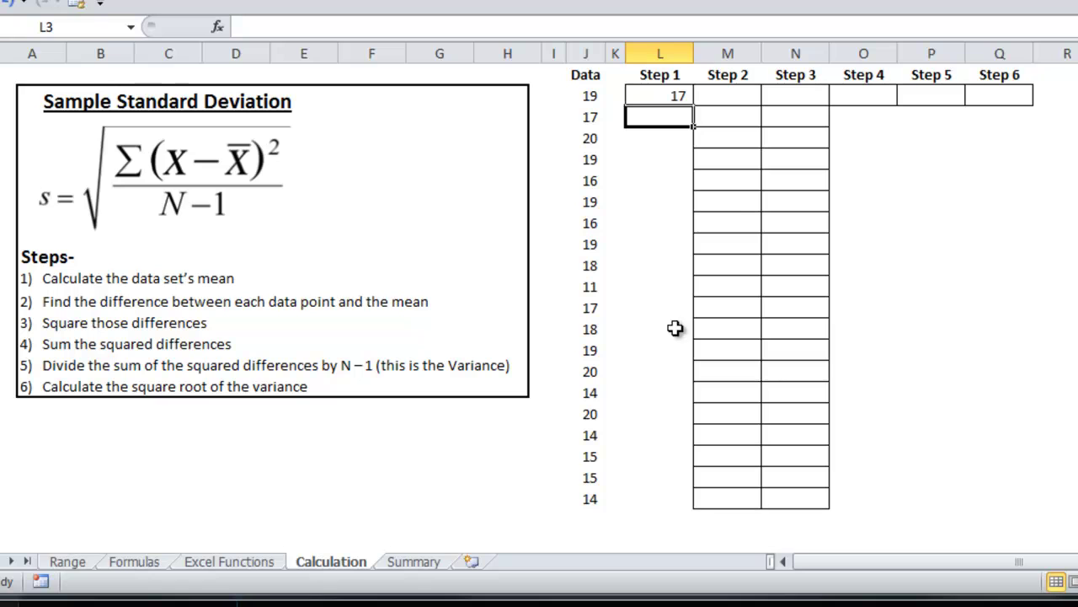
mouse_move(367, 324)
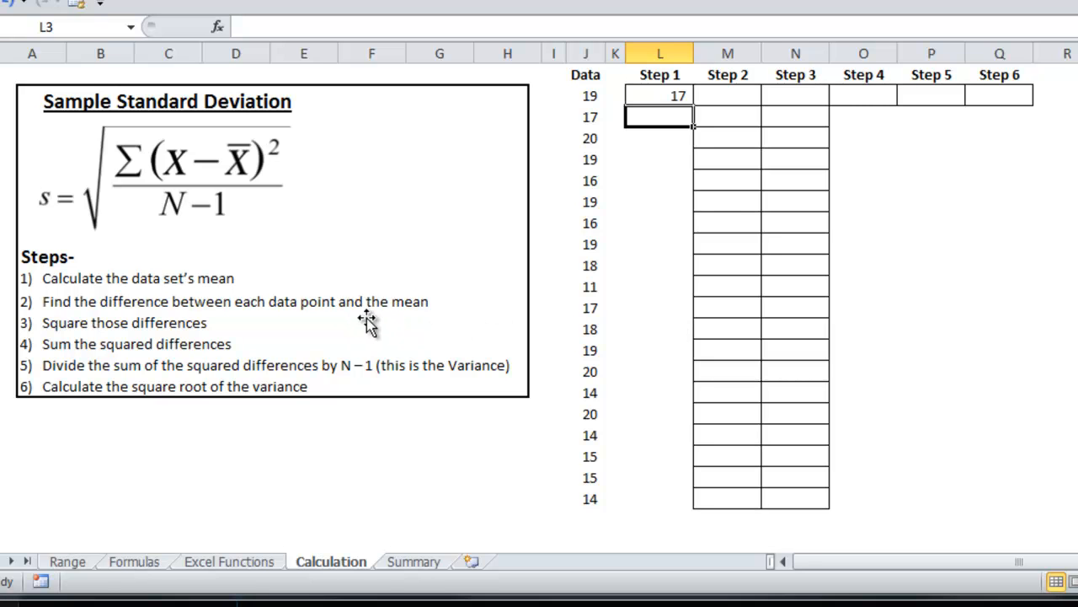
mouse_move(853, 119)
type("=J2-")
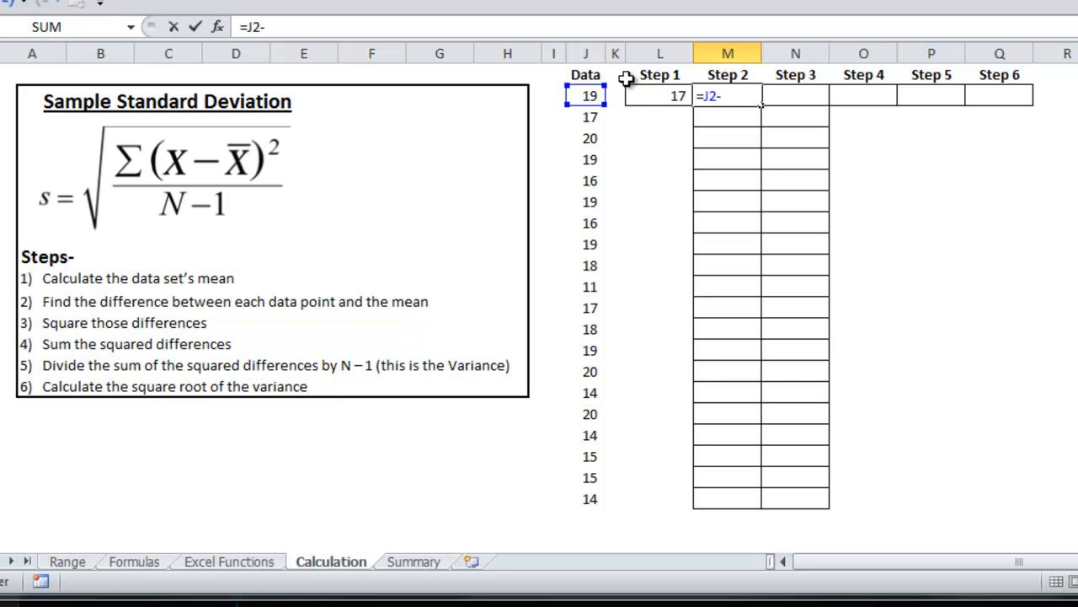
key("Return")
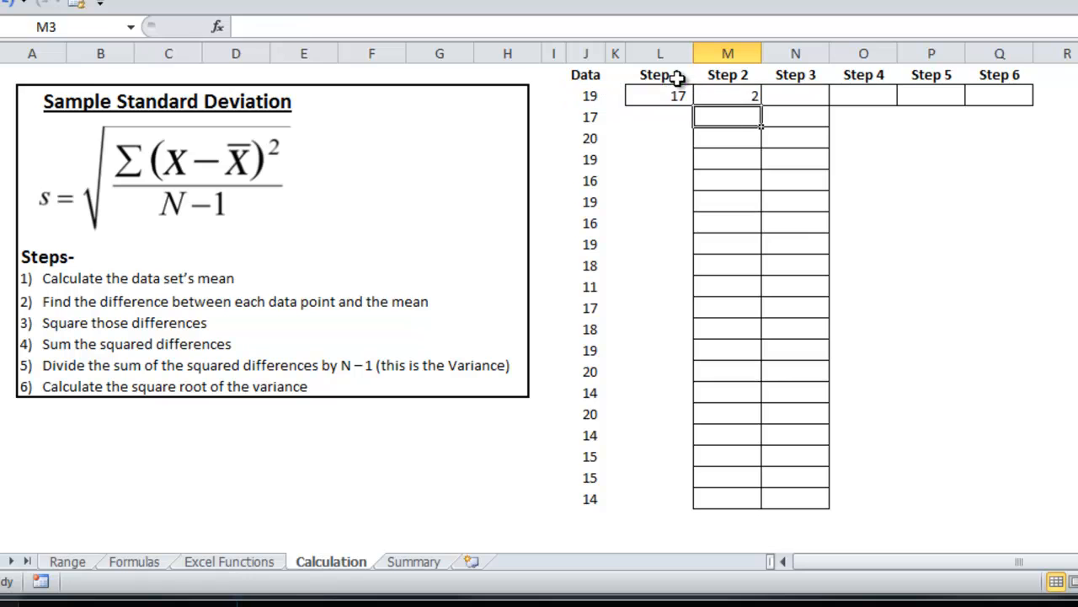
Enter =M2*M2 in N2 and fill the squared differences down to N21.
left_click(728, 94)
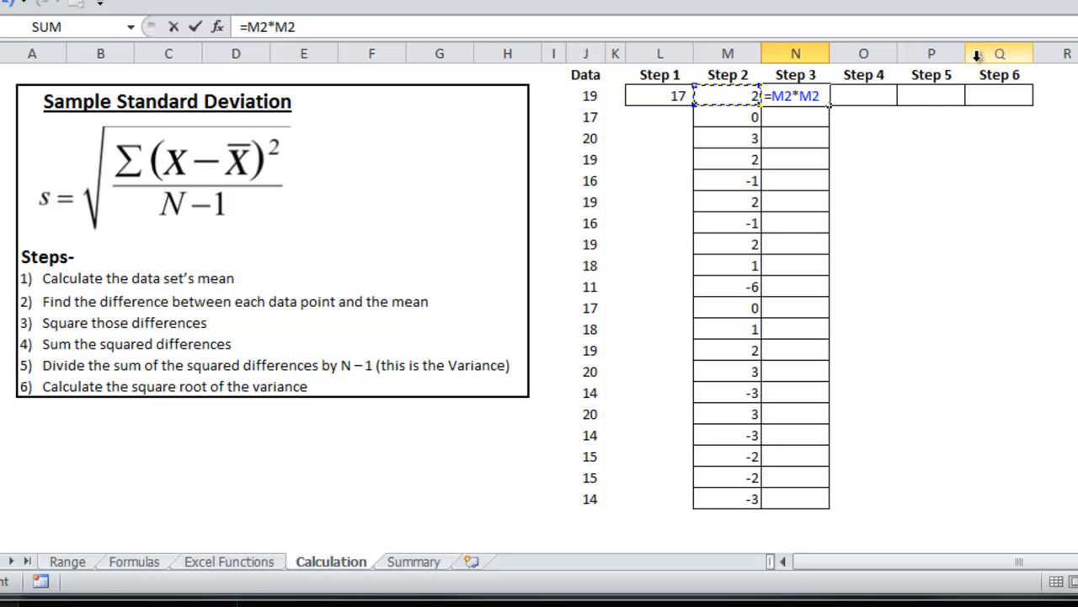
key("Return")
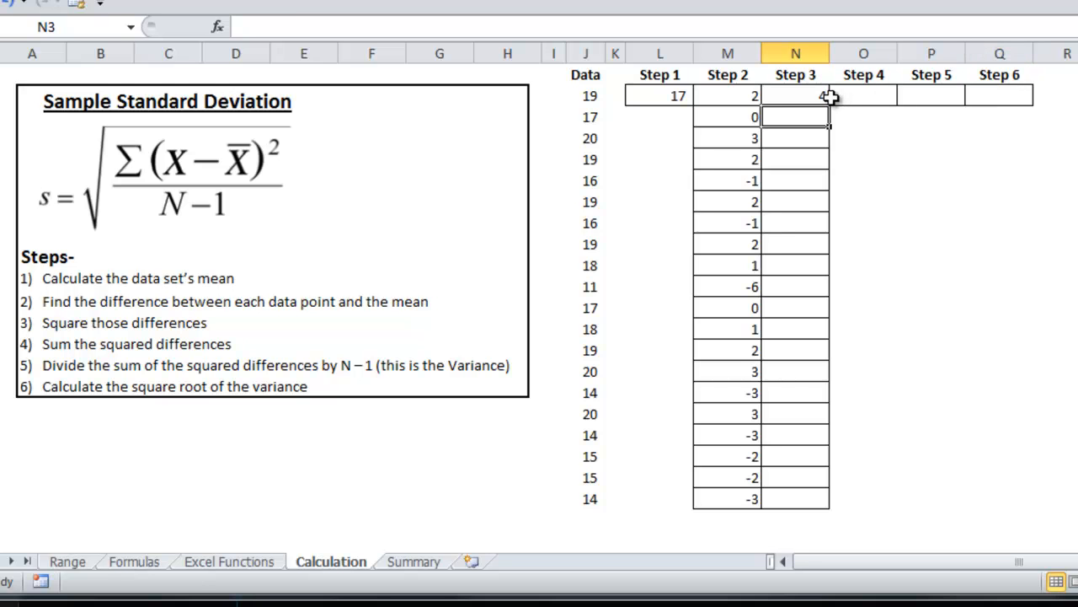
left_click_drag(829, 104, 829, 499)
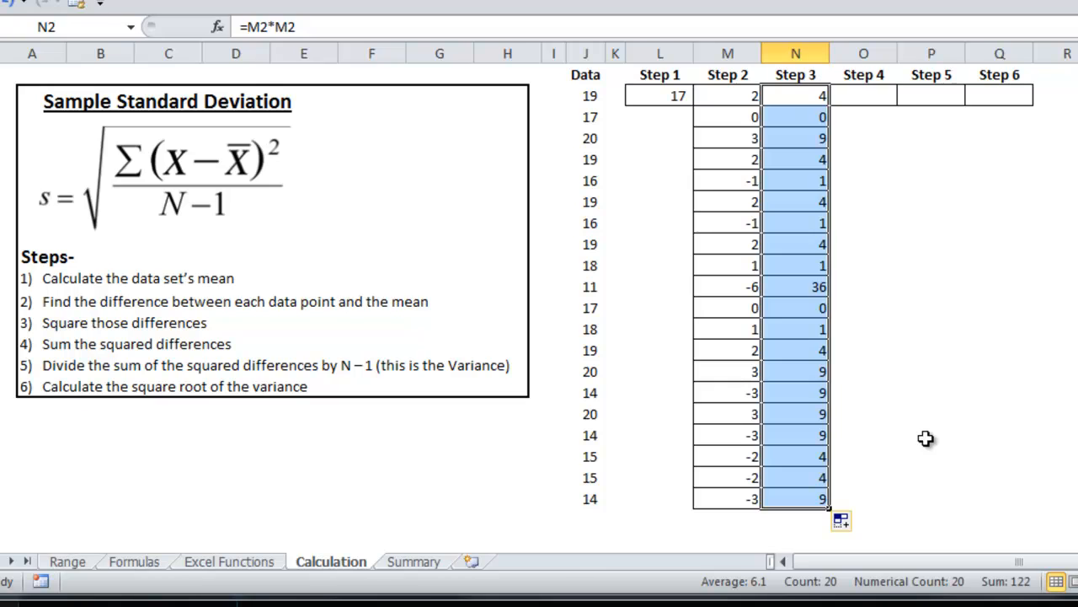
left_click(930, 435)
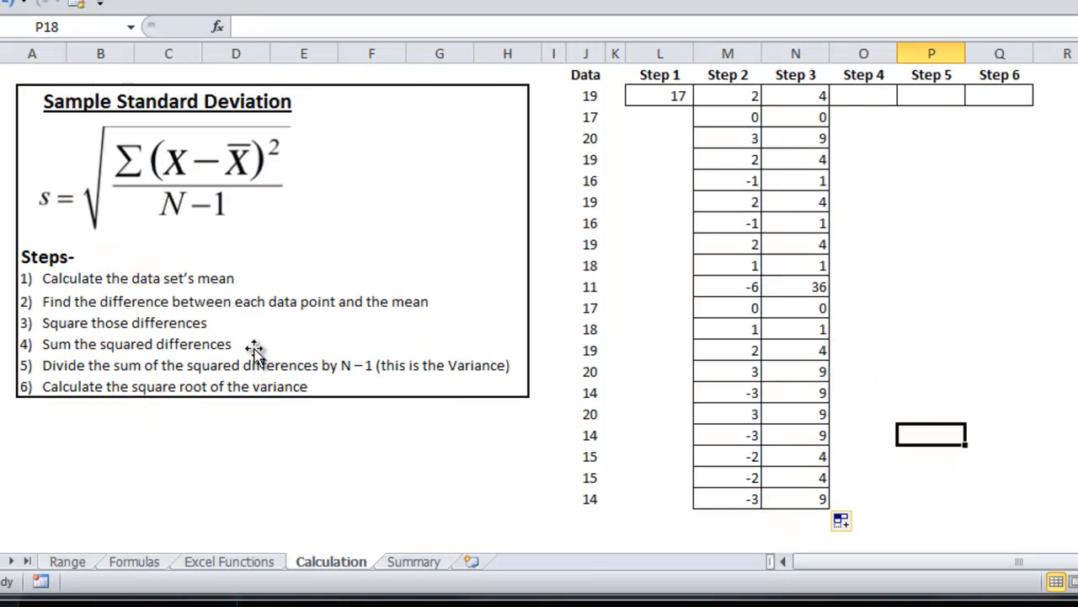
left_click(862, 95)
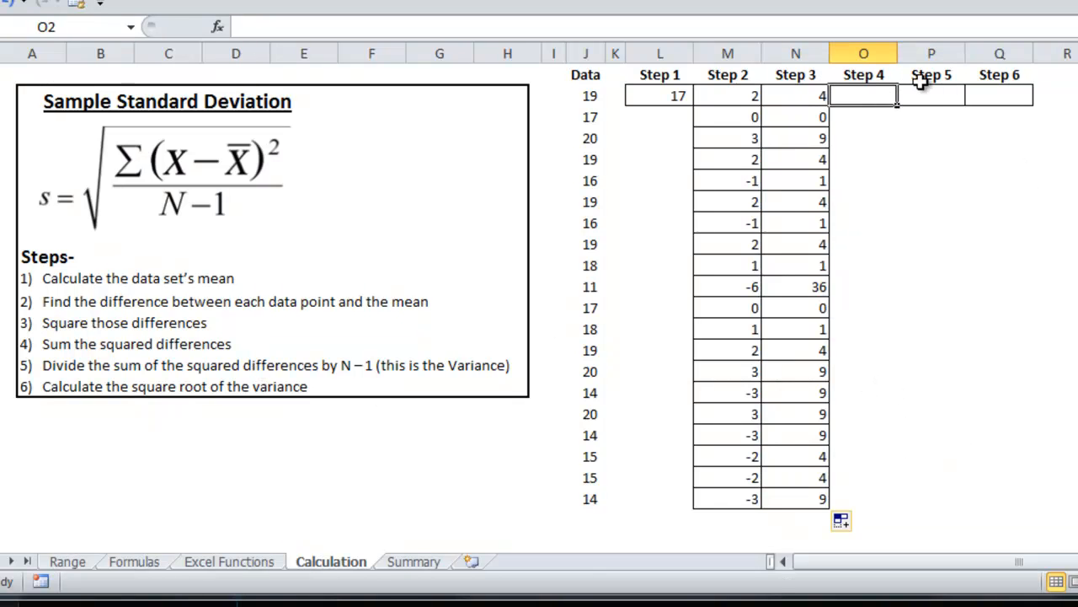
Enter =SUM(N2:N21) in O2, totaling 122, and check the data count in J2:J21.
type("=SUM(")
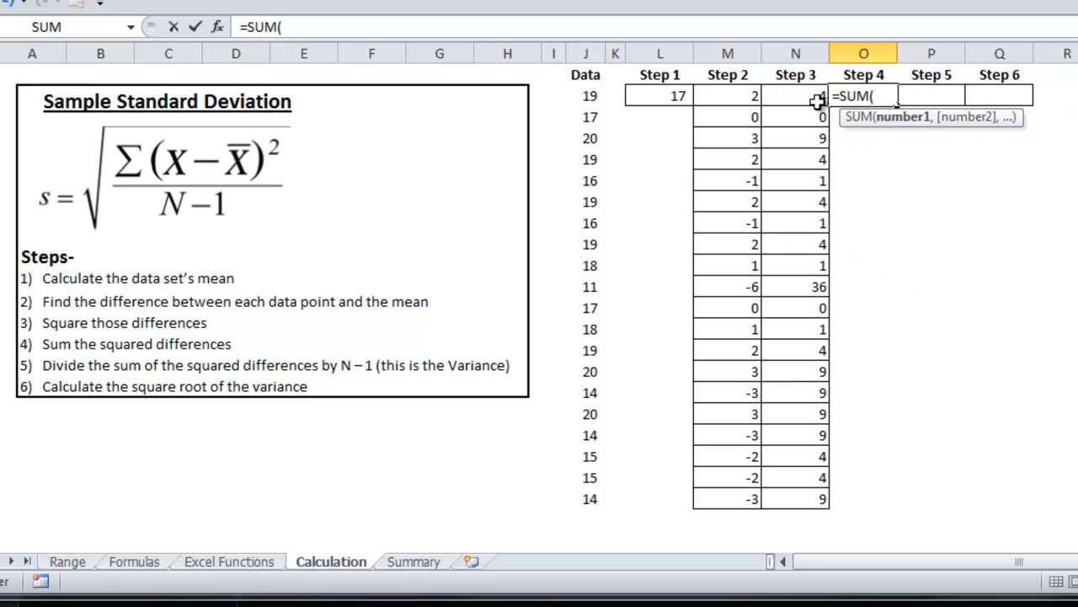
left_click_drag(795, 94, 796, 499)
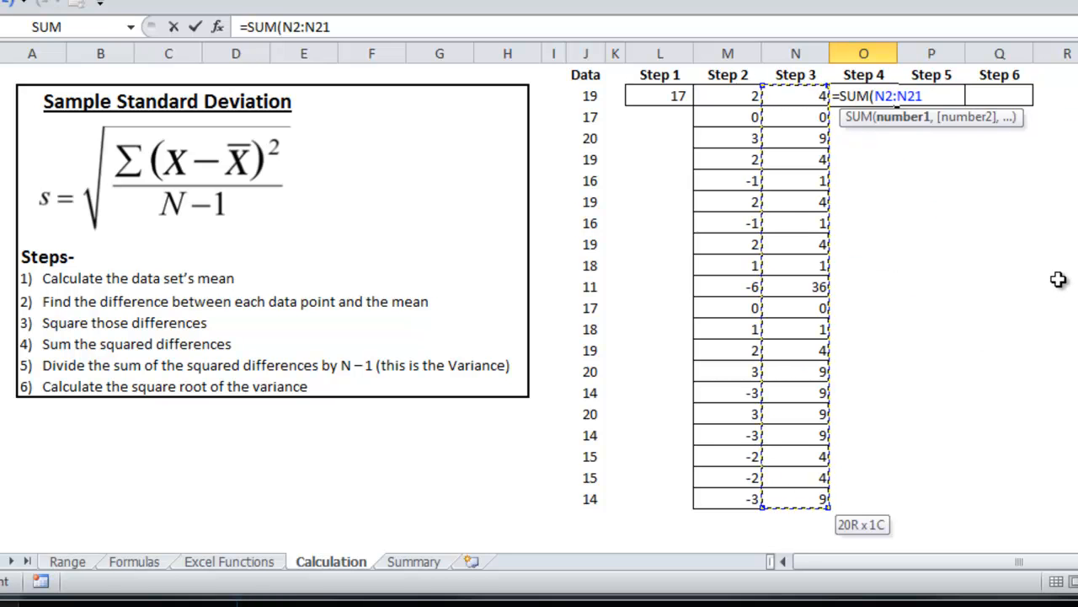
key("Return")
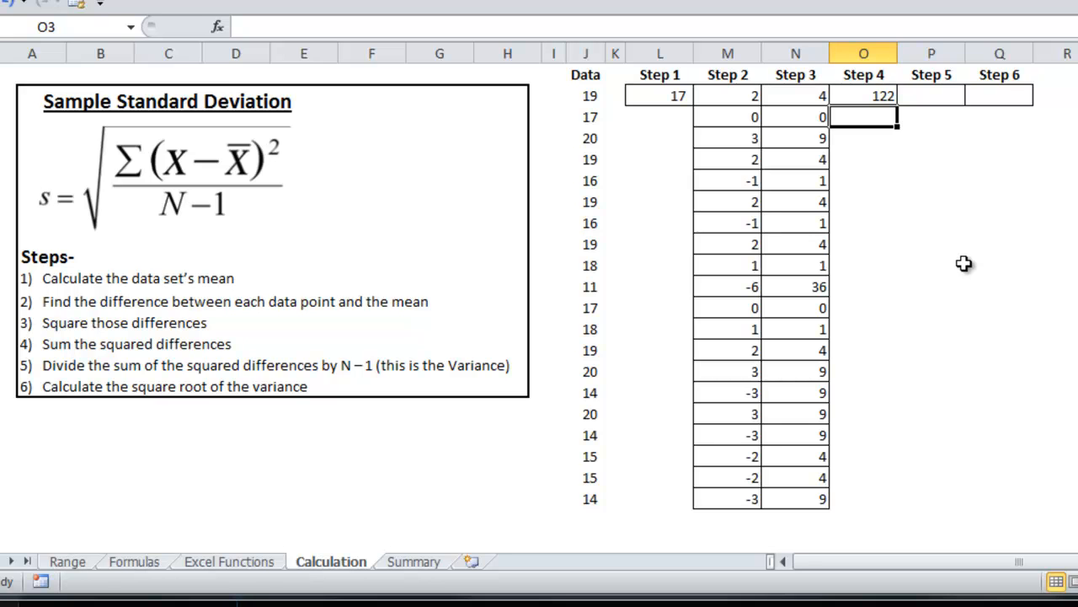
left_click(863, 94)
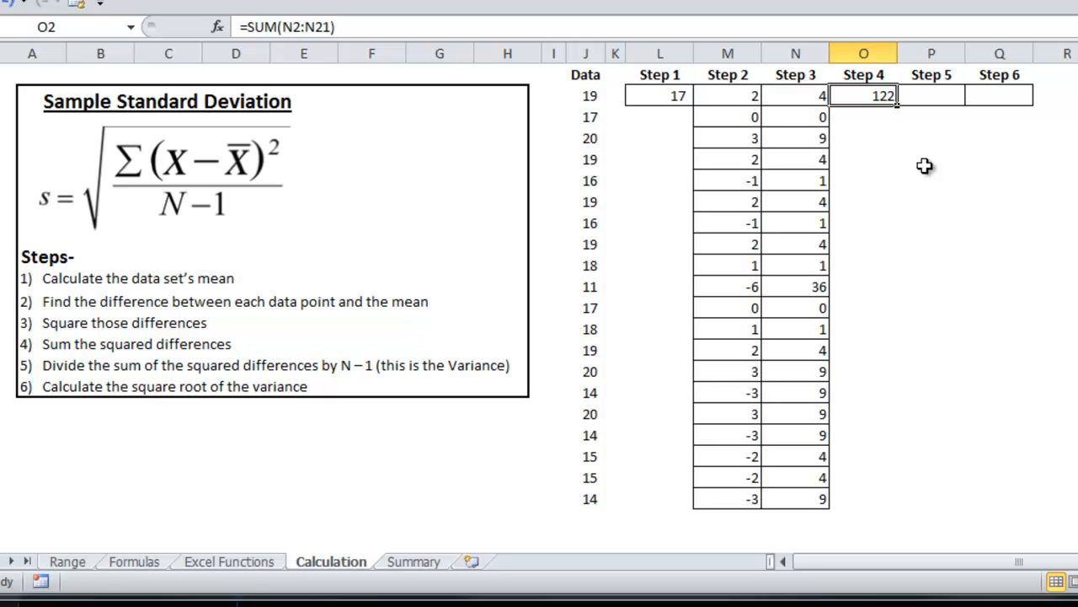
mouse_move(642, 135)
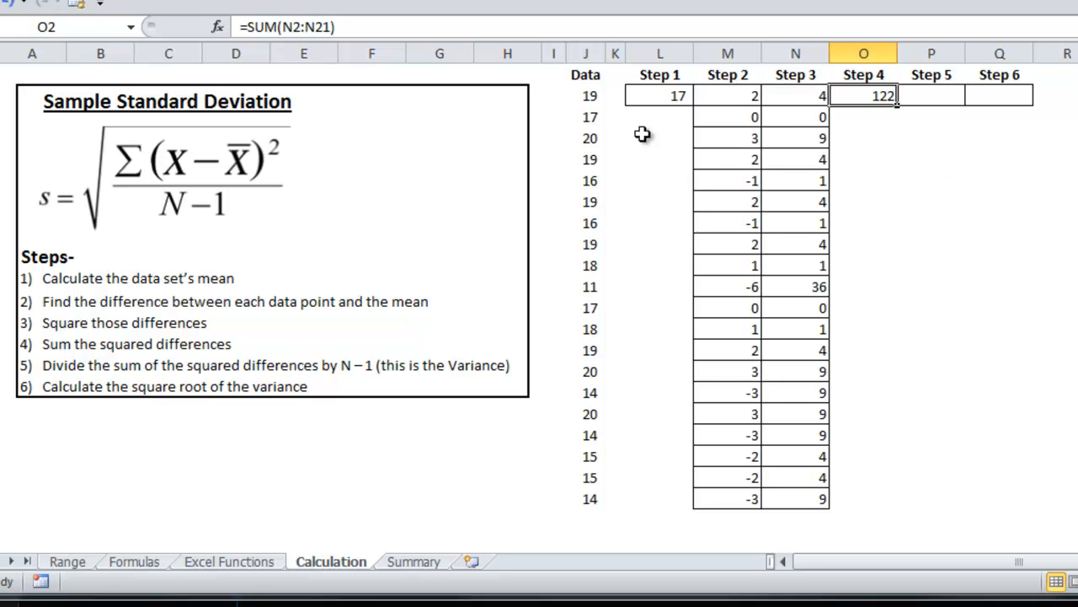
left_click(586, 95)
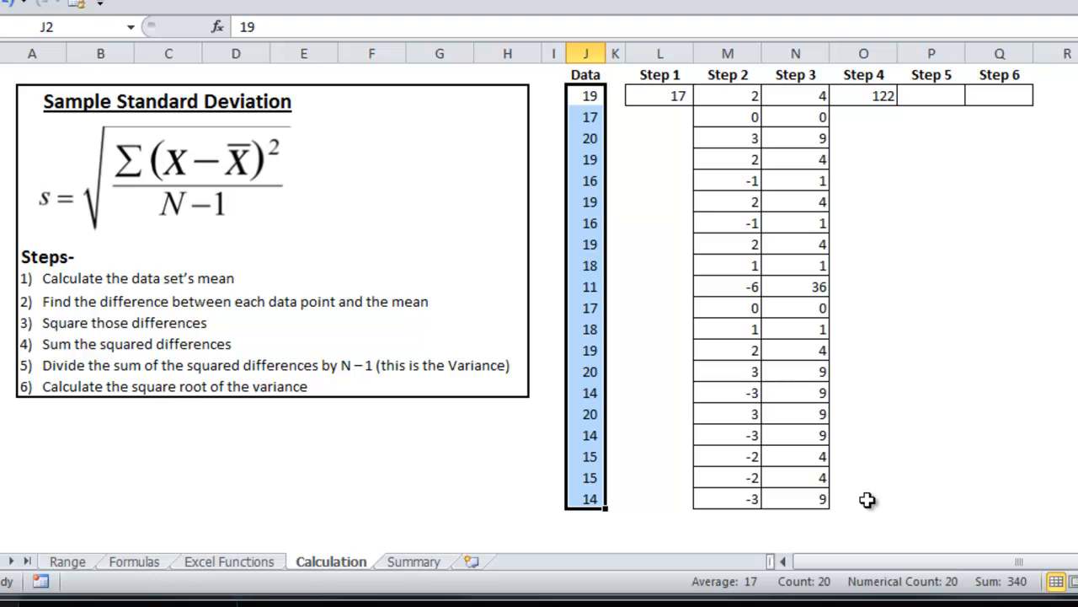
left_click(931, 94)
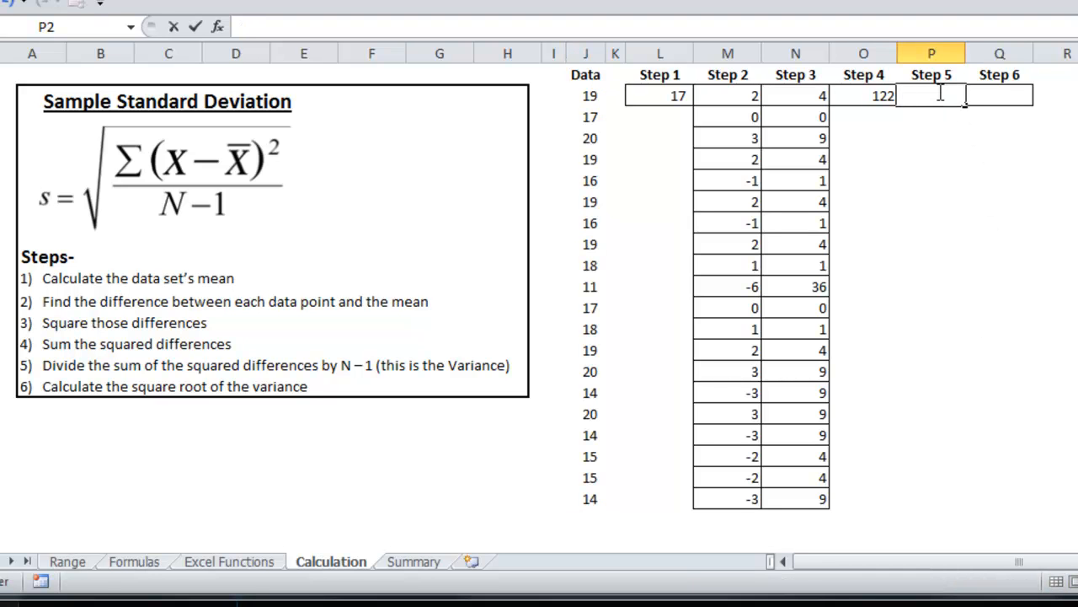
Enter =122/19 in P2 (6.421053) and =SQRT(P2) in Q2 (2.53398).
type("=")
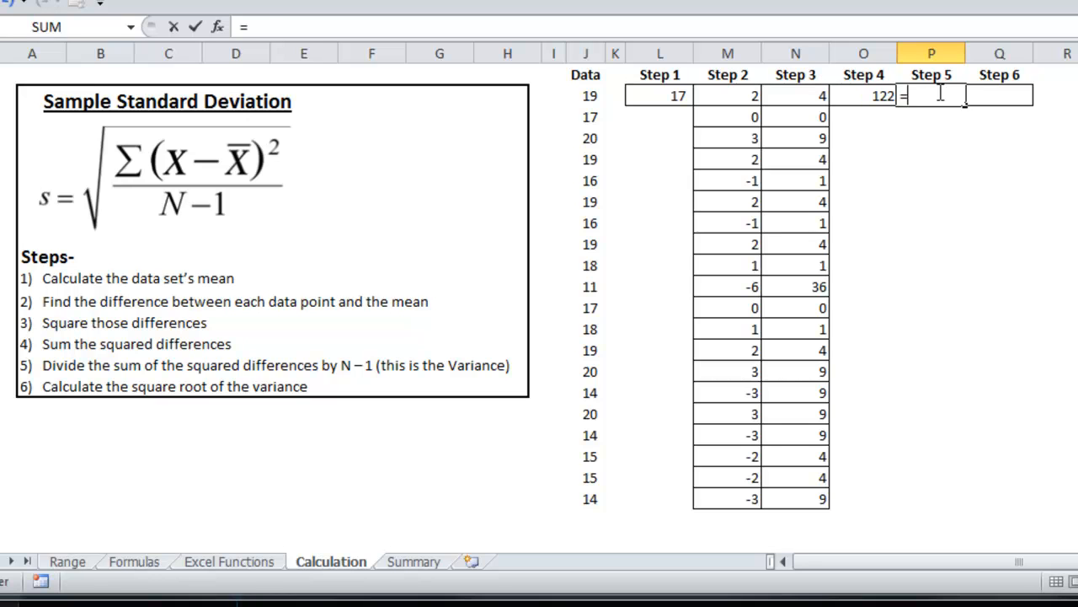
type("122")
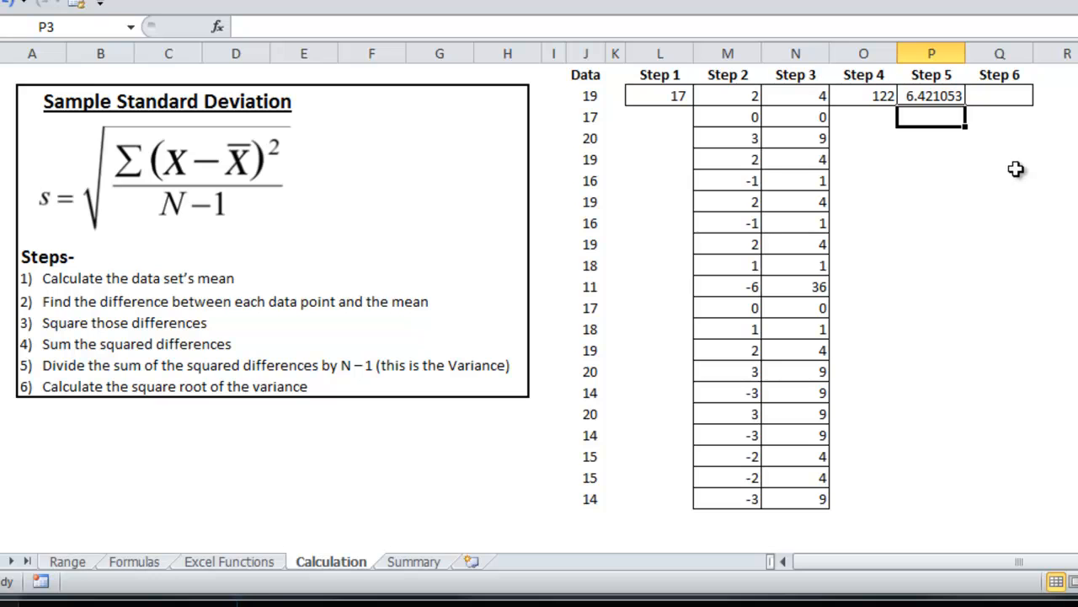
mouse_move(987, 122)
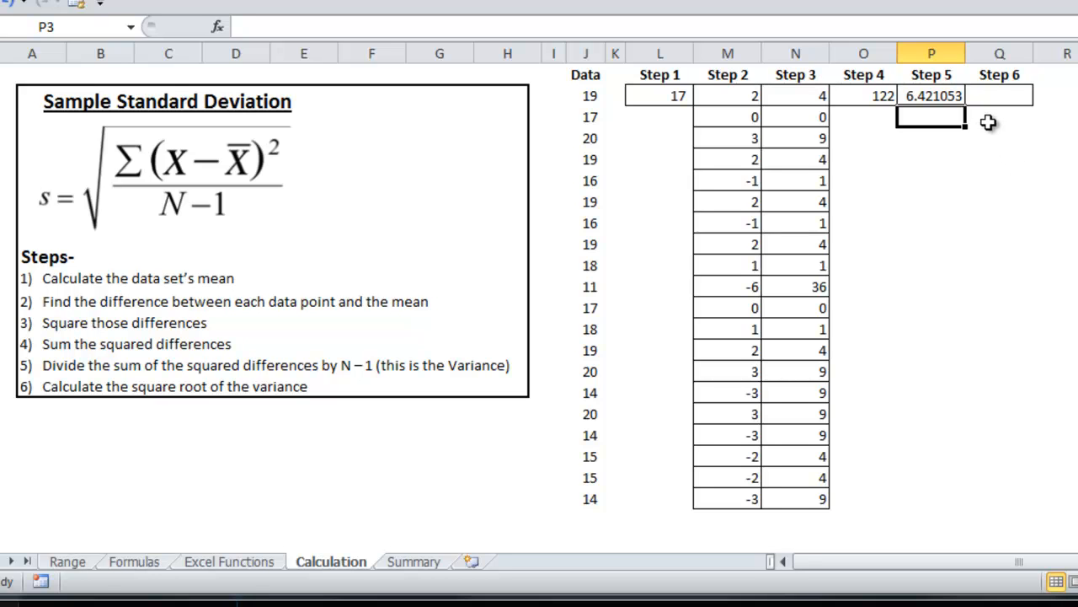
left_click(930, 94)
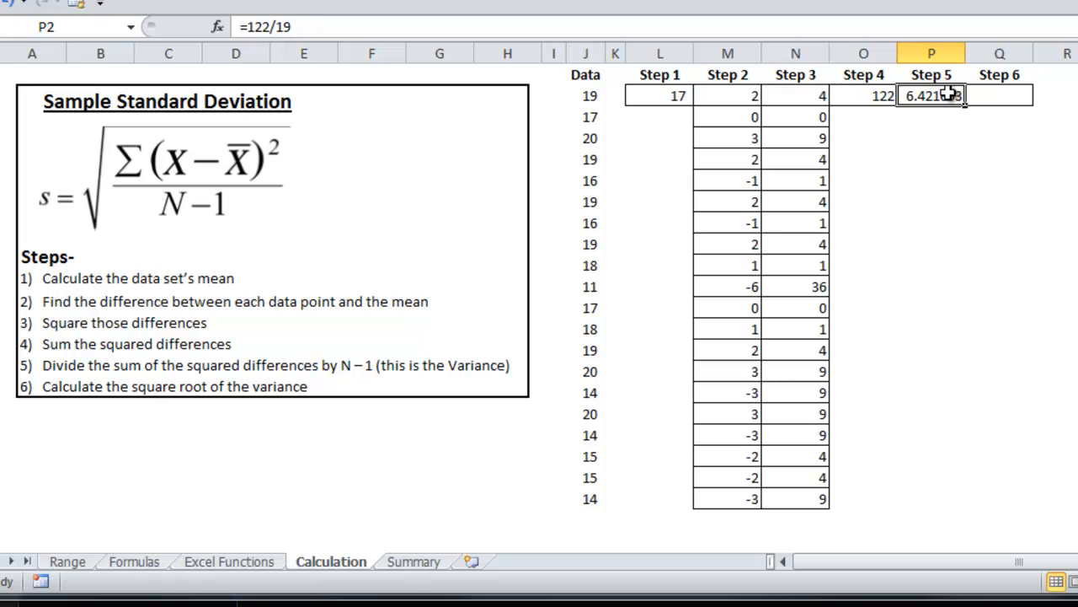
mouse_move(852, 276)
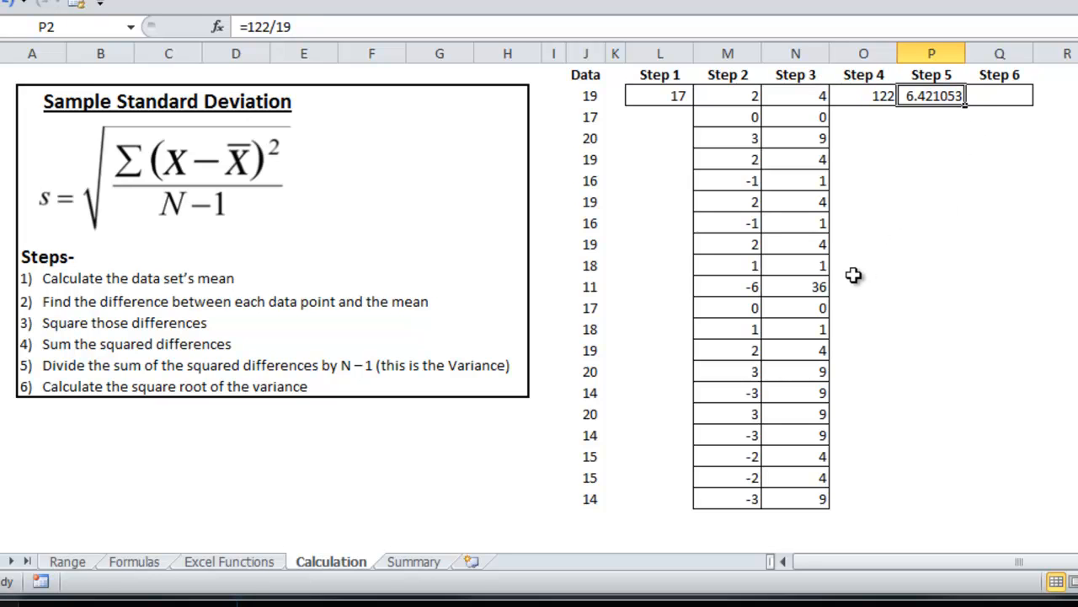
mouse_move(963, 115)
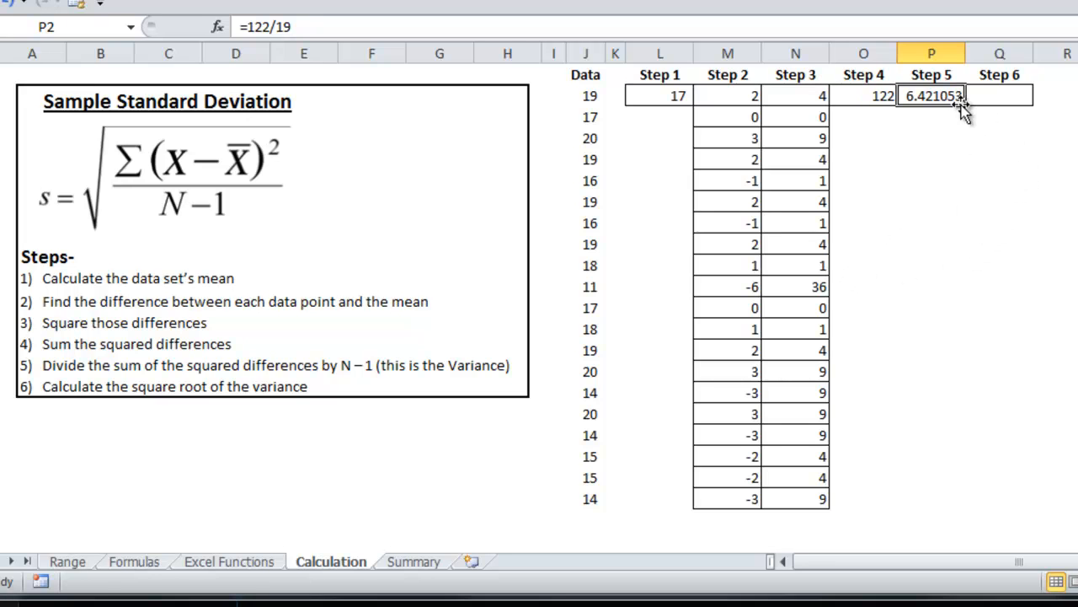
mouse_move(1011, 92)
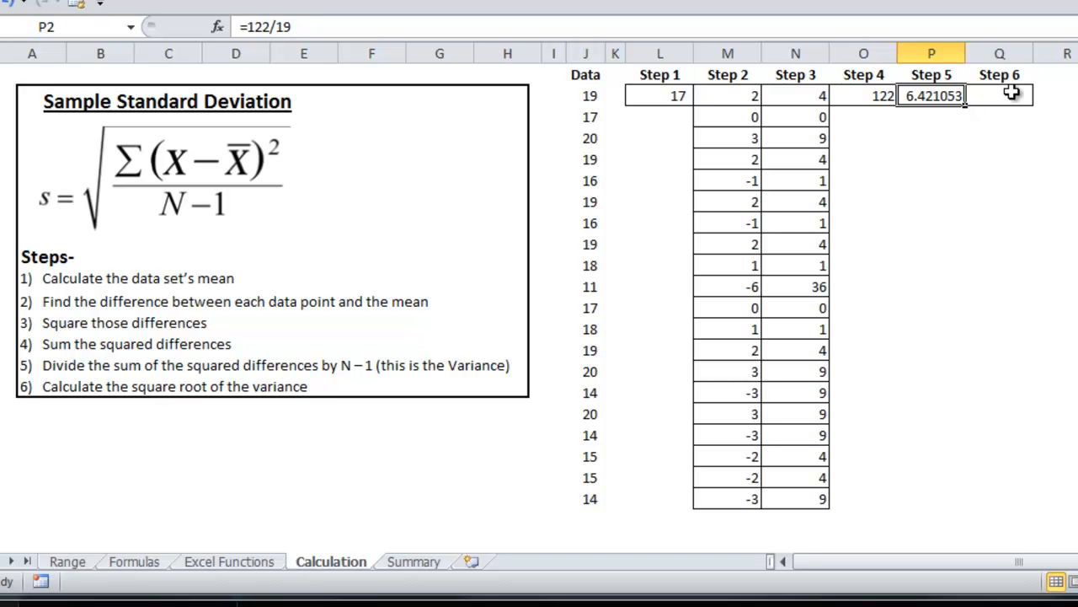
type("=sq")
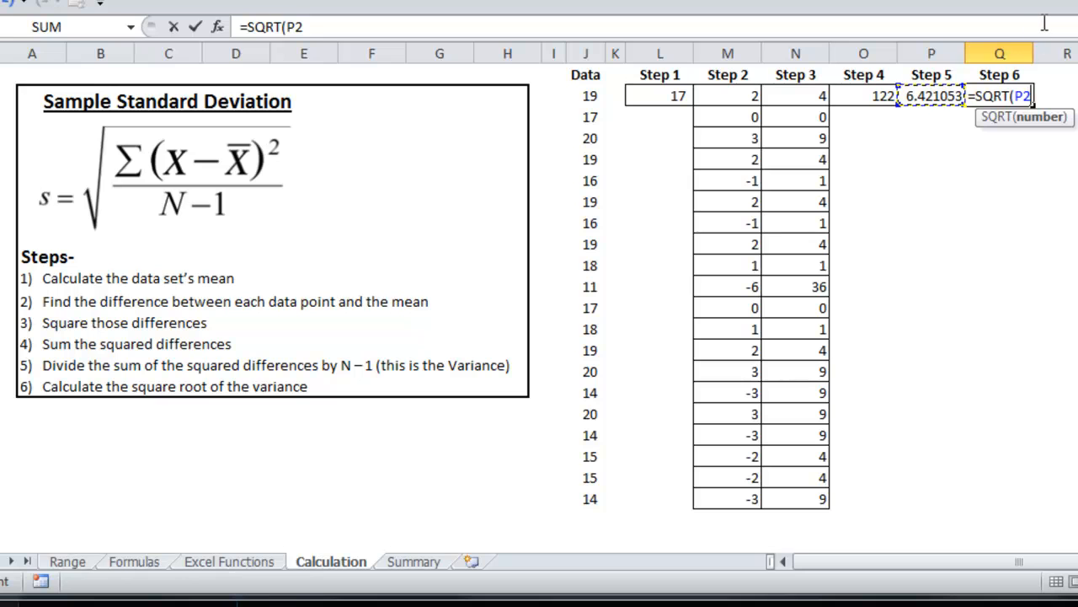
key("Return")
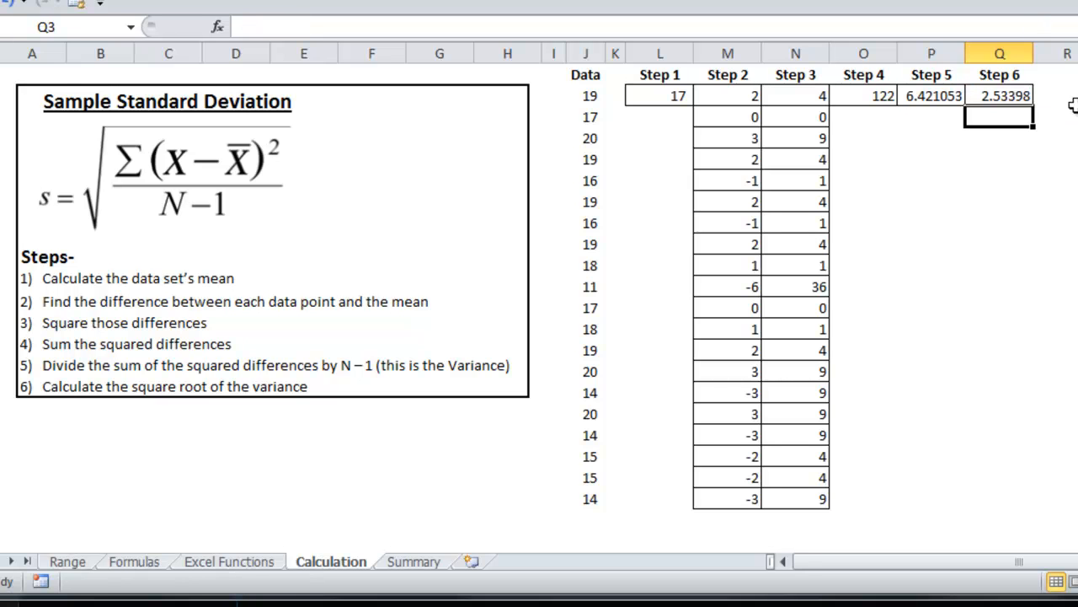
mouse_move(1025, 152)
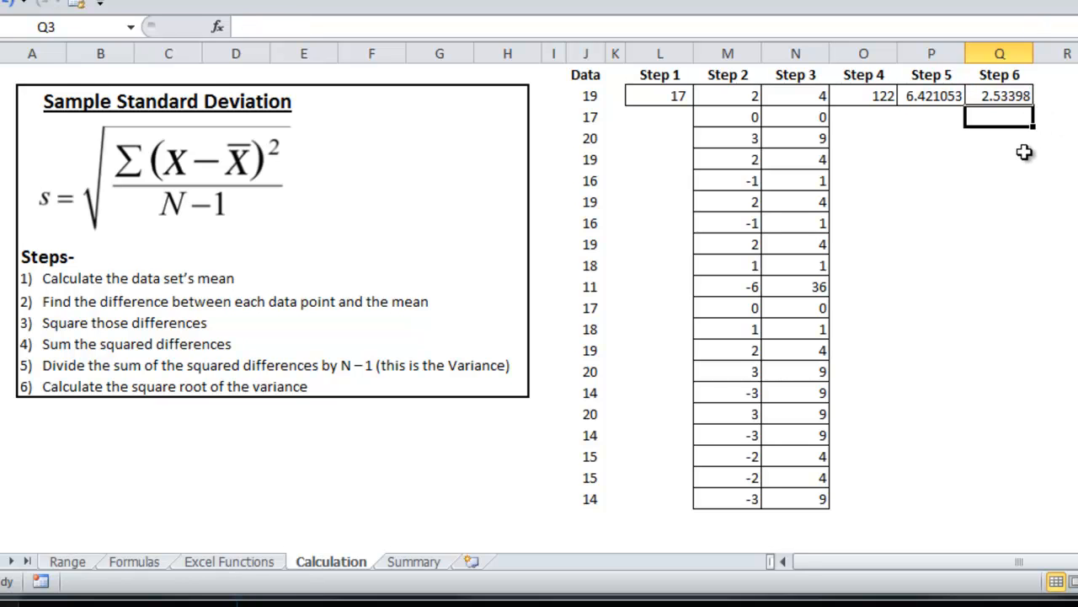
Enter =STDEV.S(J2:J21) below Q2, confirming the 2.53398 result.
type("=")
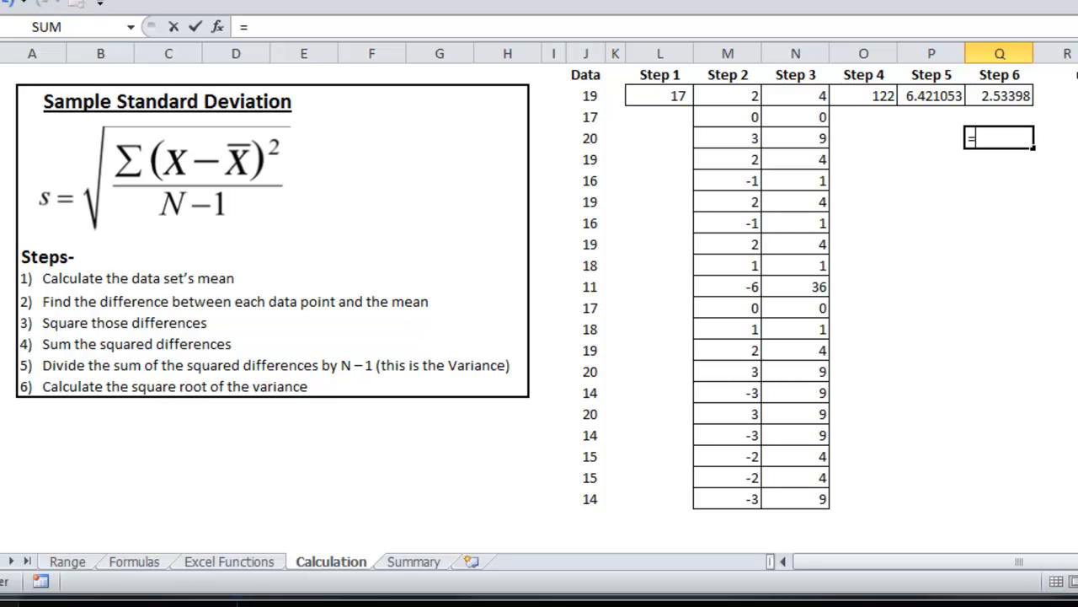
type("st")
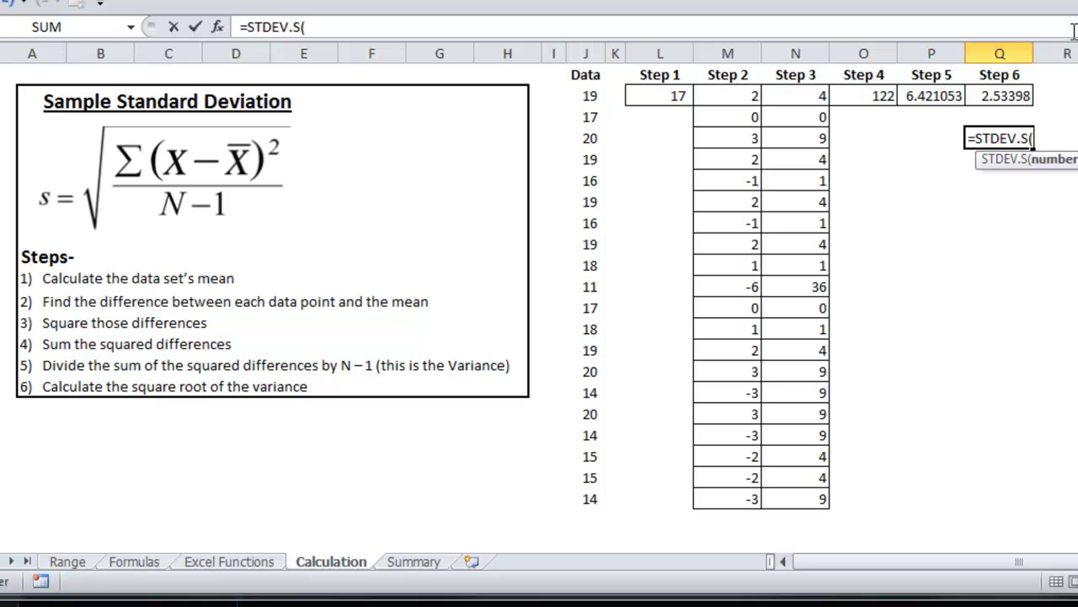
mouse_move(613, 101)
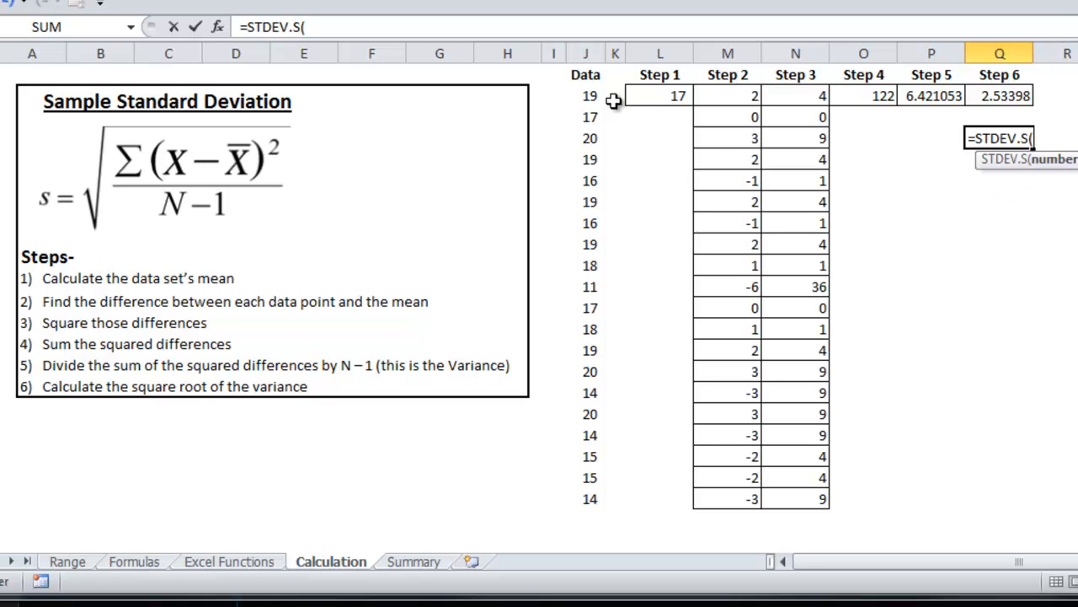
left_click(587, 94)
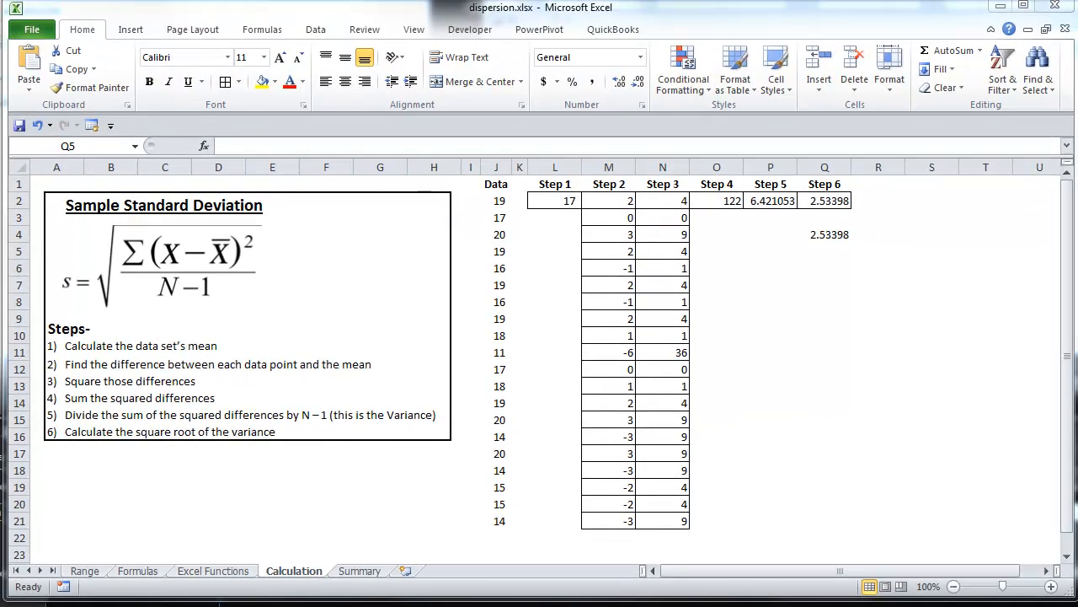
On the Summary sheet, enter =AVERAGE(B2:B11) in B12 and fill right for means 9, 8, 7, 6.
left_click(359, 570)
type("a")
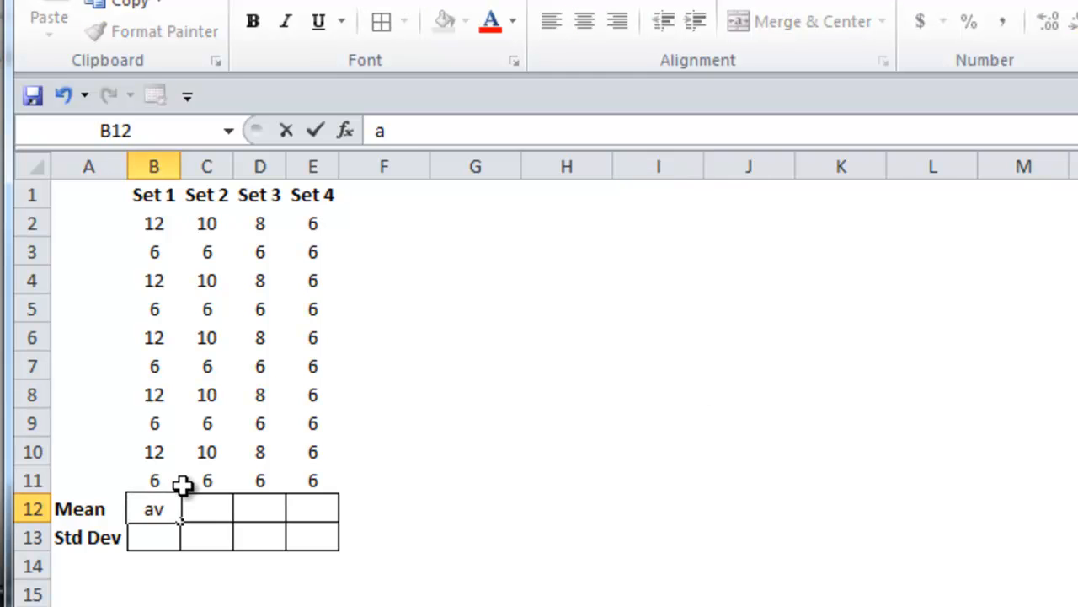
type("ver")
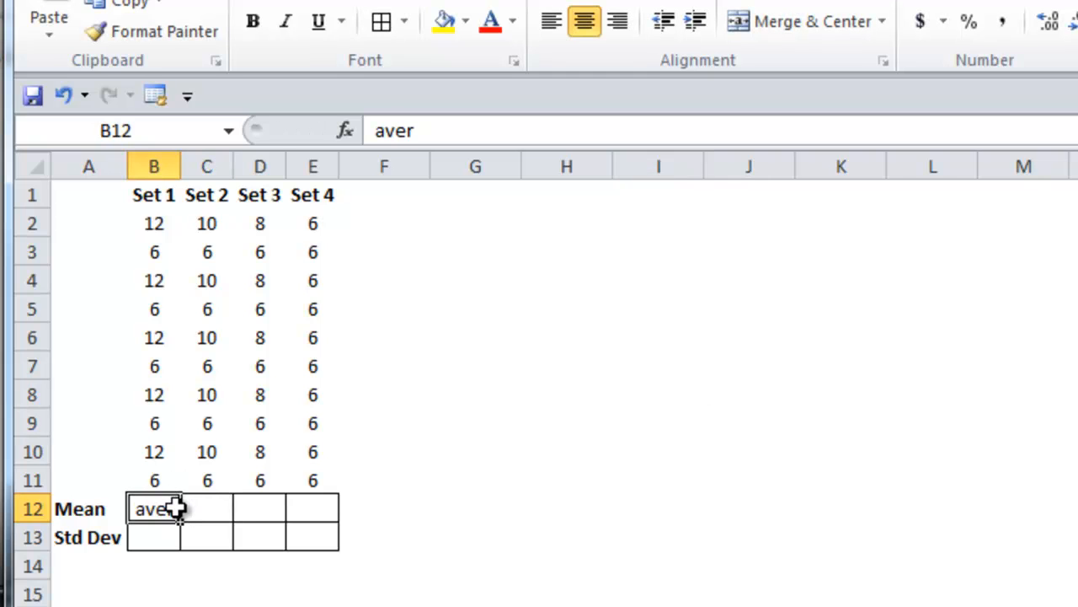
type("=AVERAGE(")
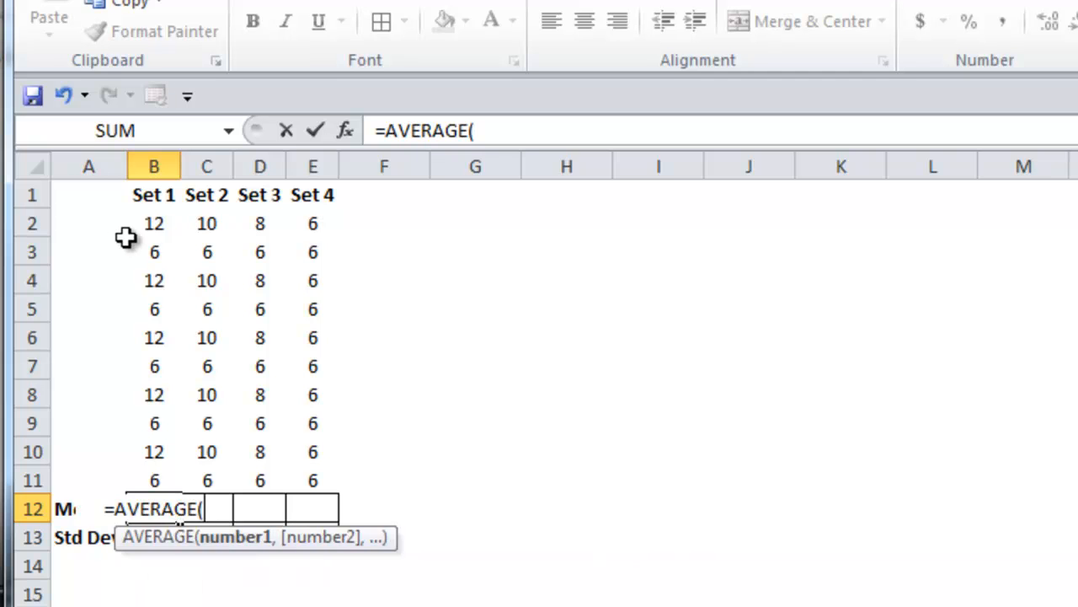
key("Return")
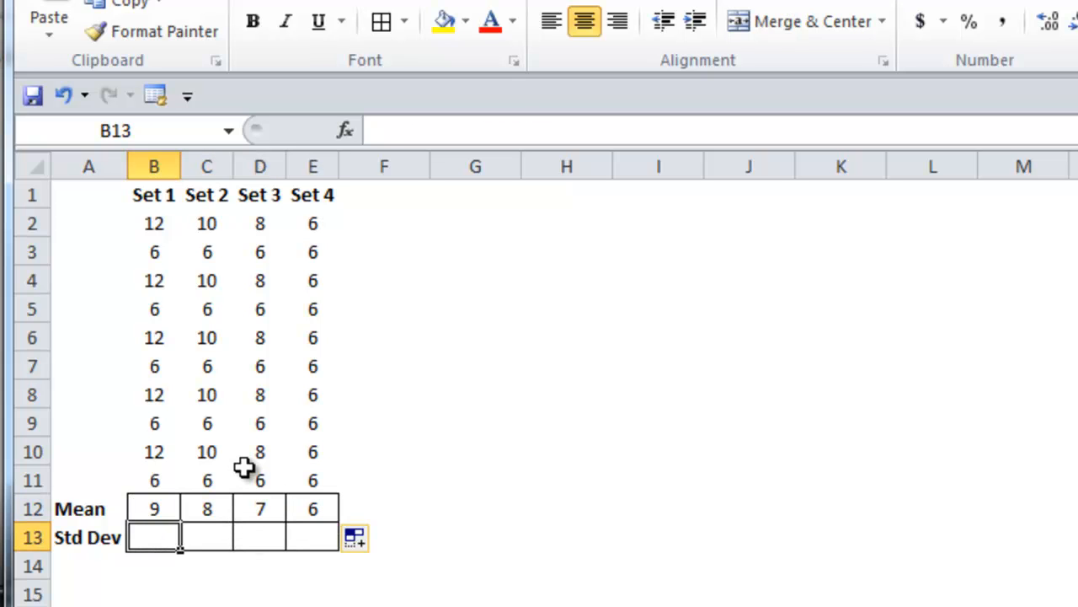
Enter =STDEV.P(B2:B11) in B13 and fill right to E13 for 3, 2, 1, 0.
type("=st")
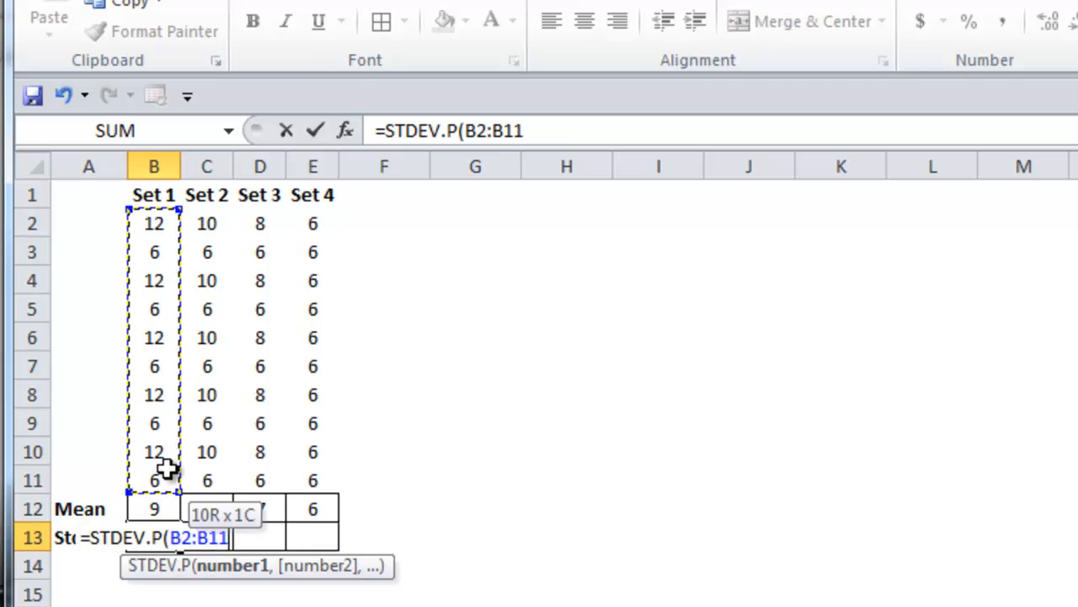
key("Return")
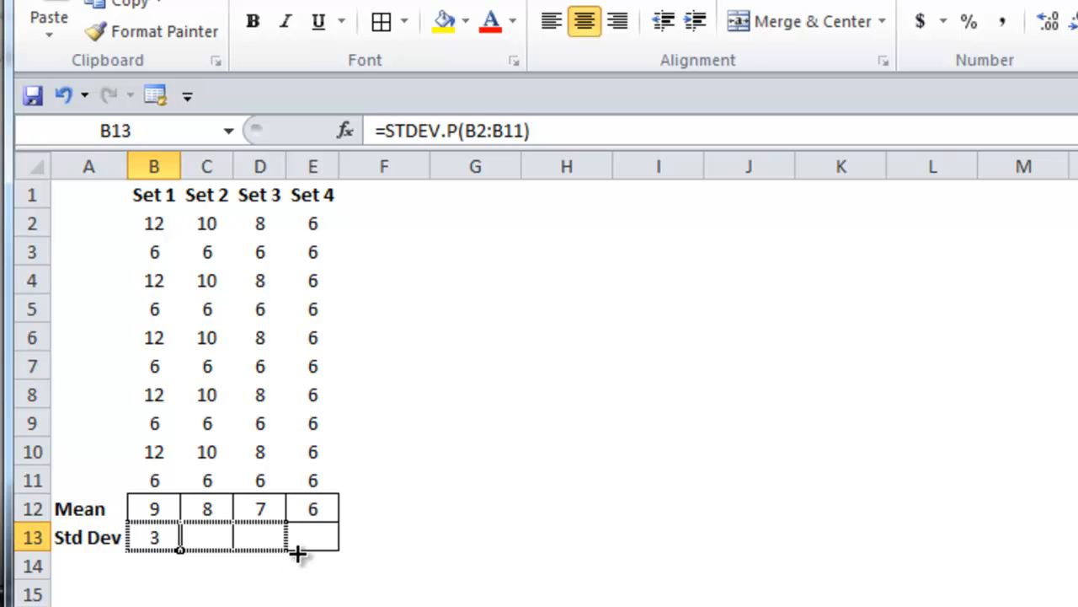
left_click_drag(178, 548, 337, 548)
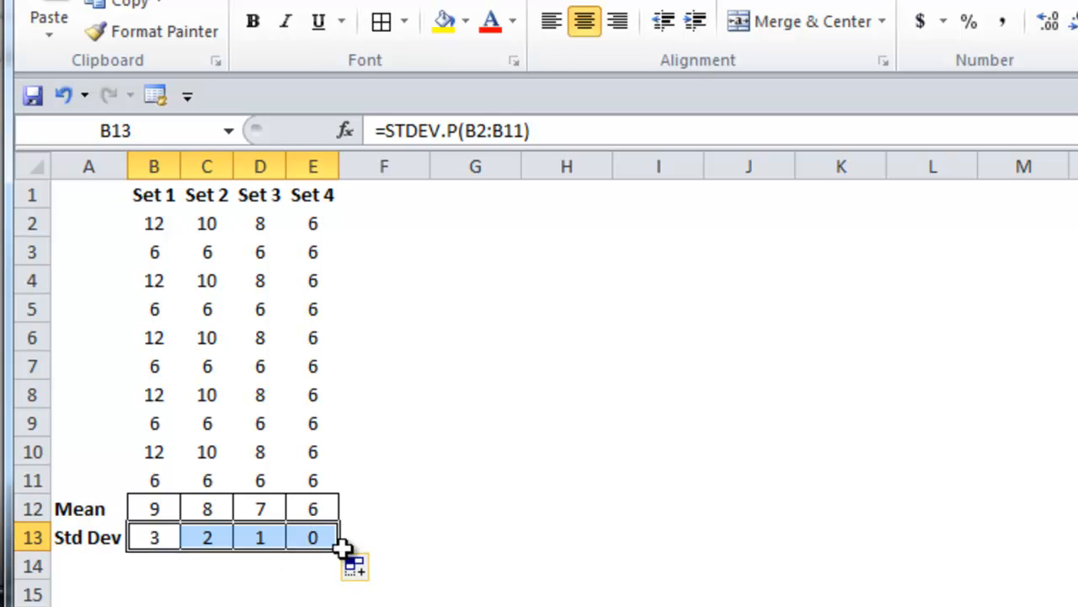
left_click(475, 536)
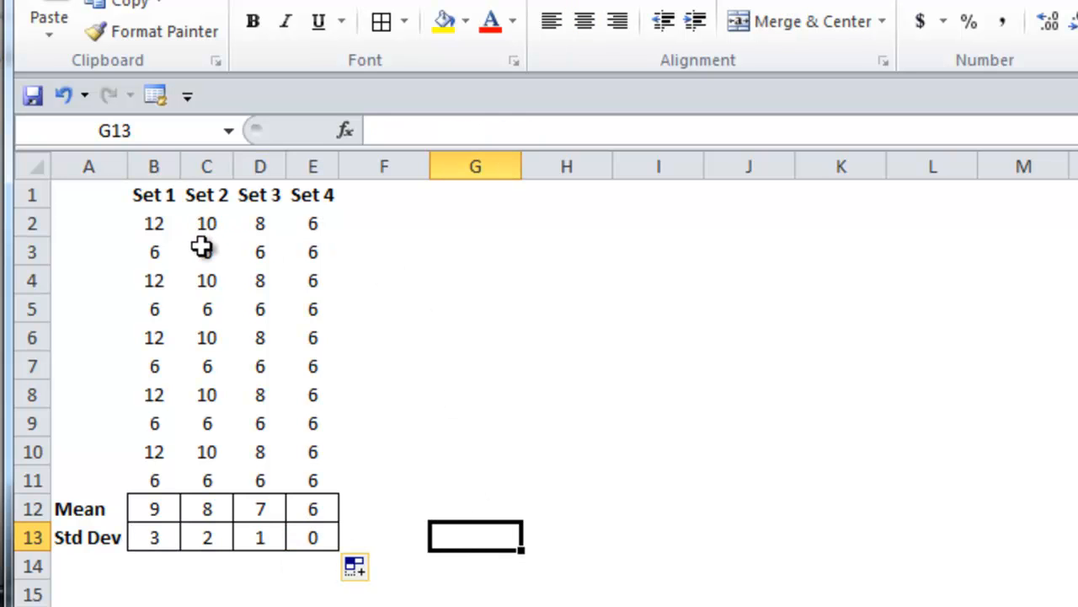
mouse_move(162, 479)
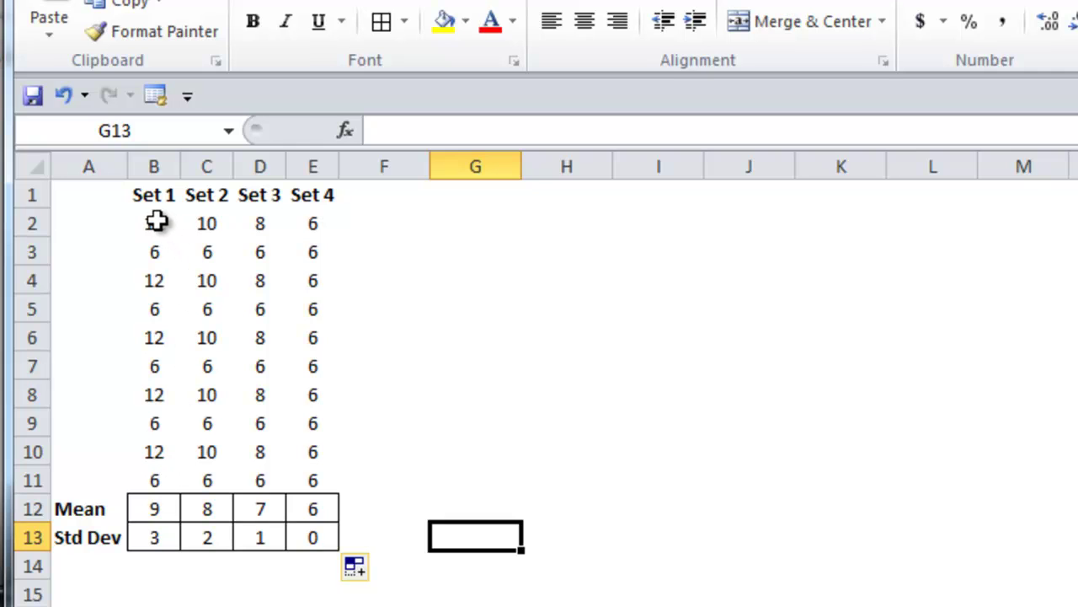
left_click(154, 253)
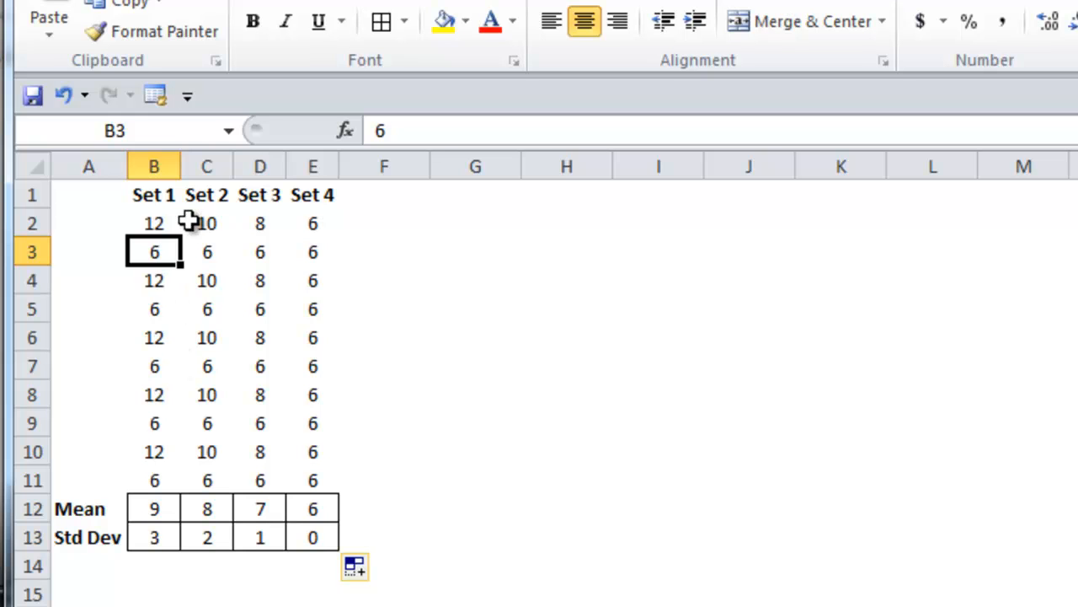
mouse_move(158, 565)
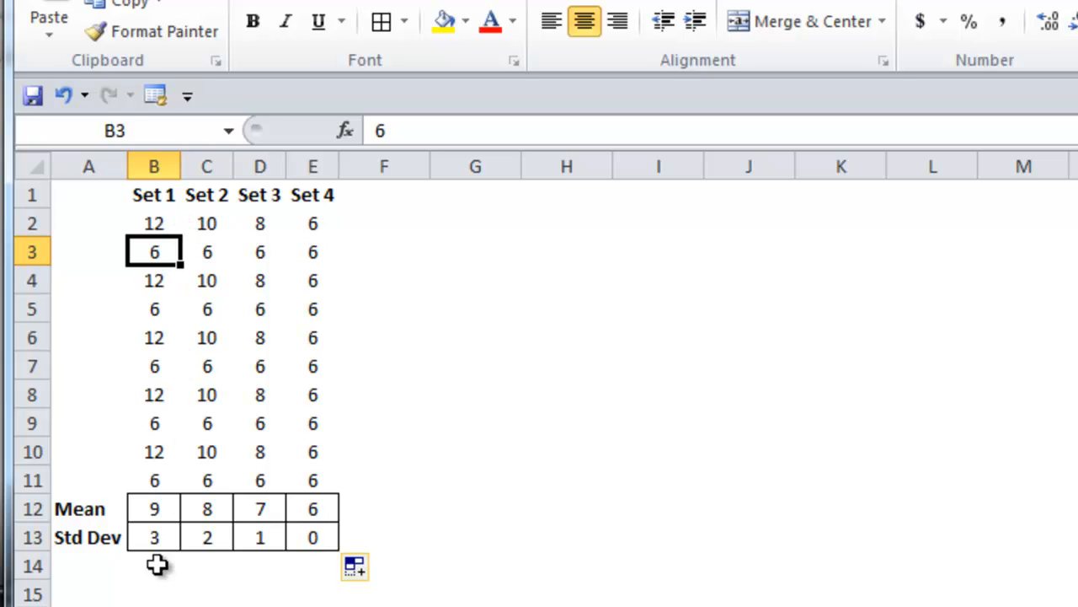
mouse_move(152, 581)
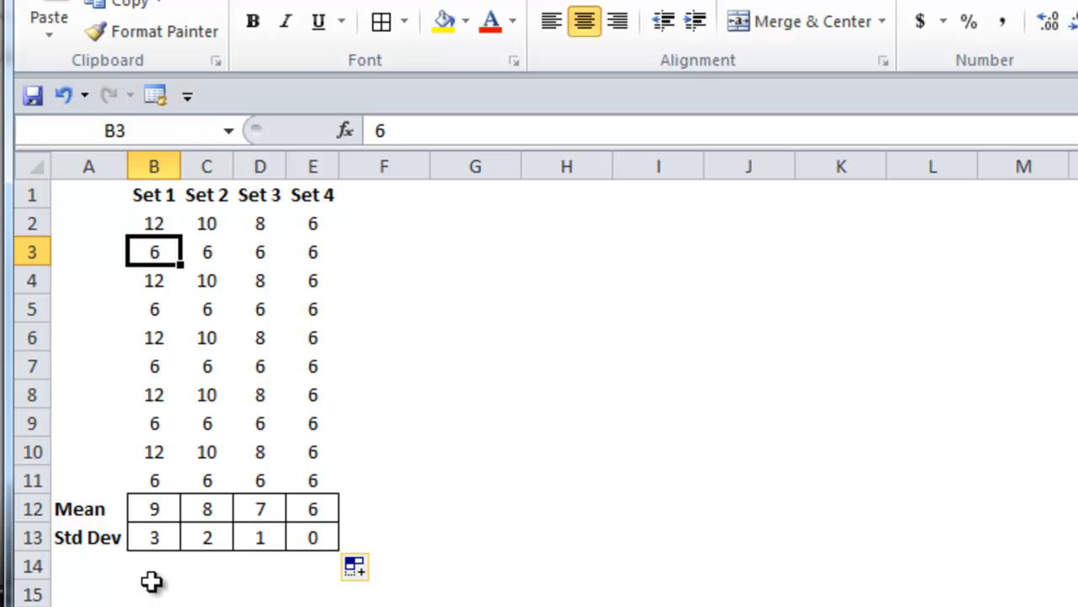
left_click(153, 508)
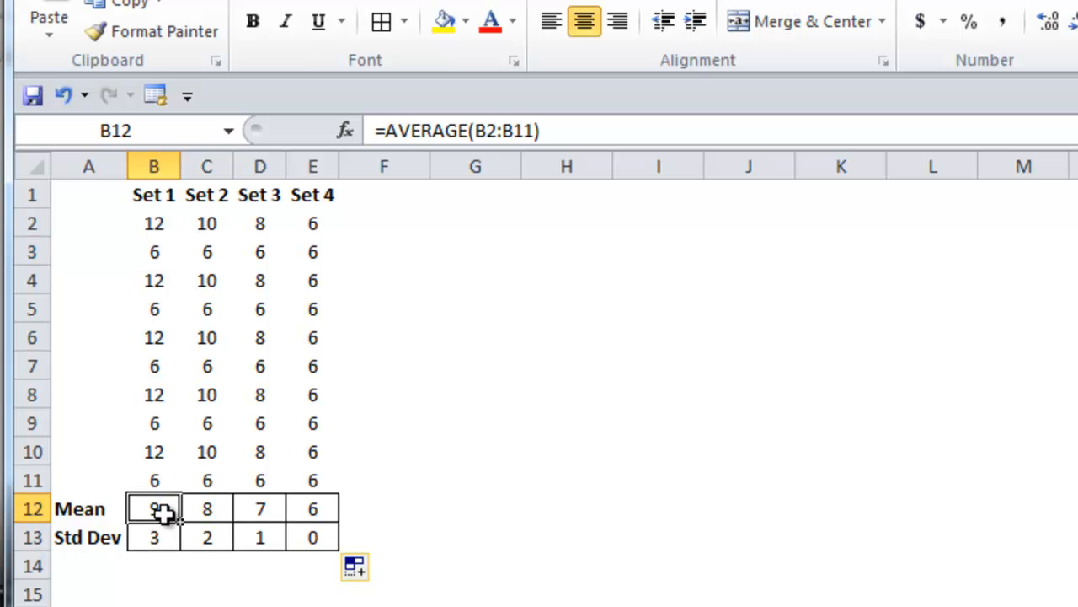
mouse_move(235, 273)
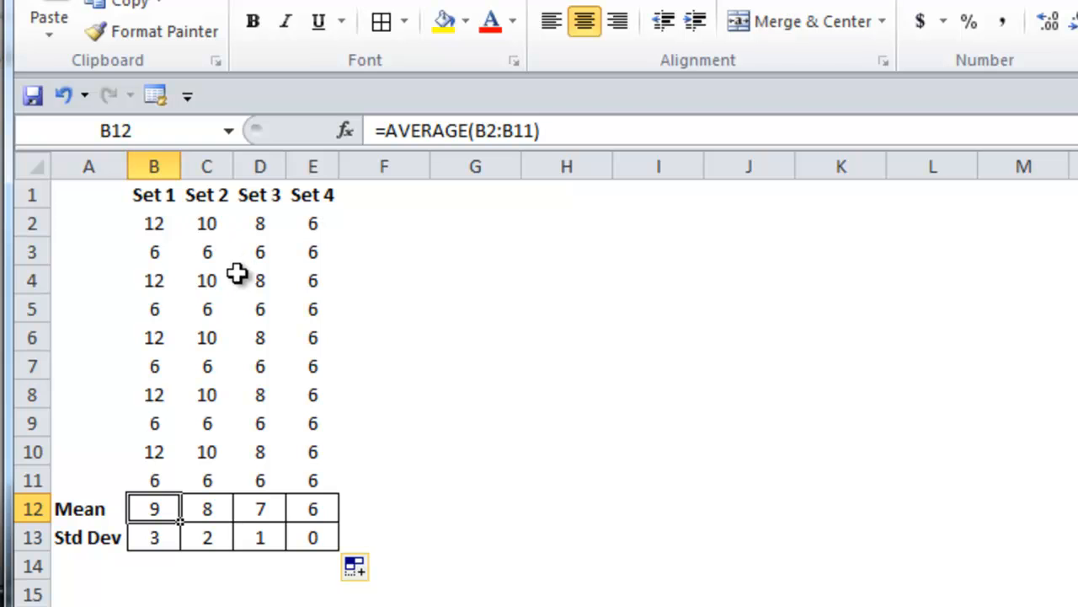
mouse_move(211, 512)
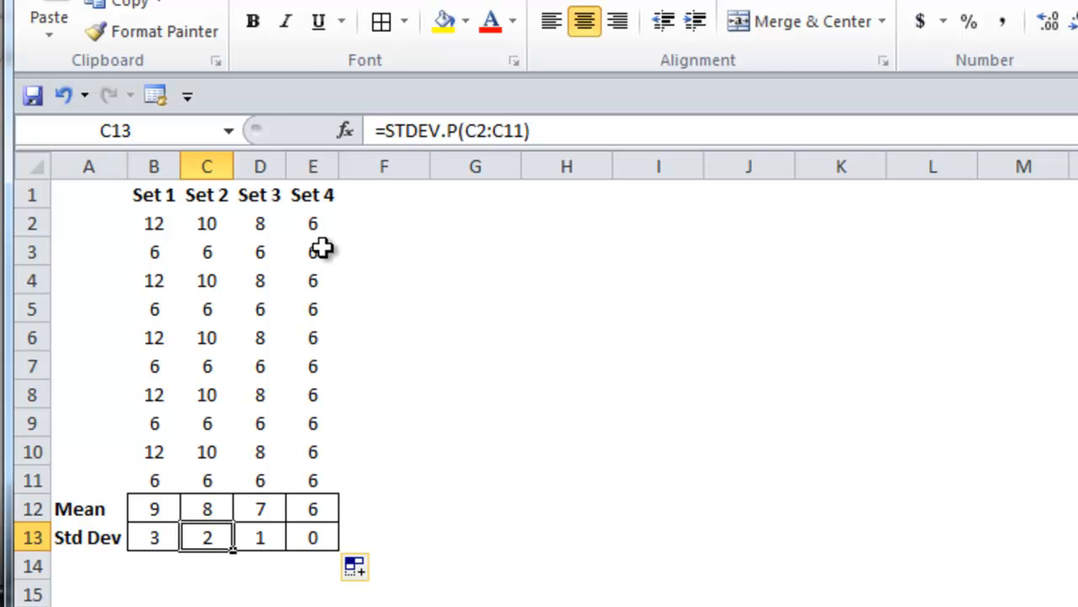
mouse_move(271, 223)
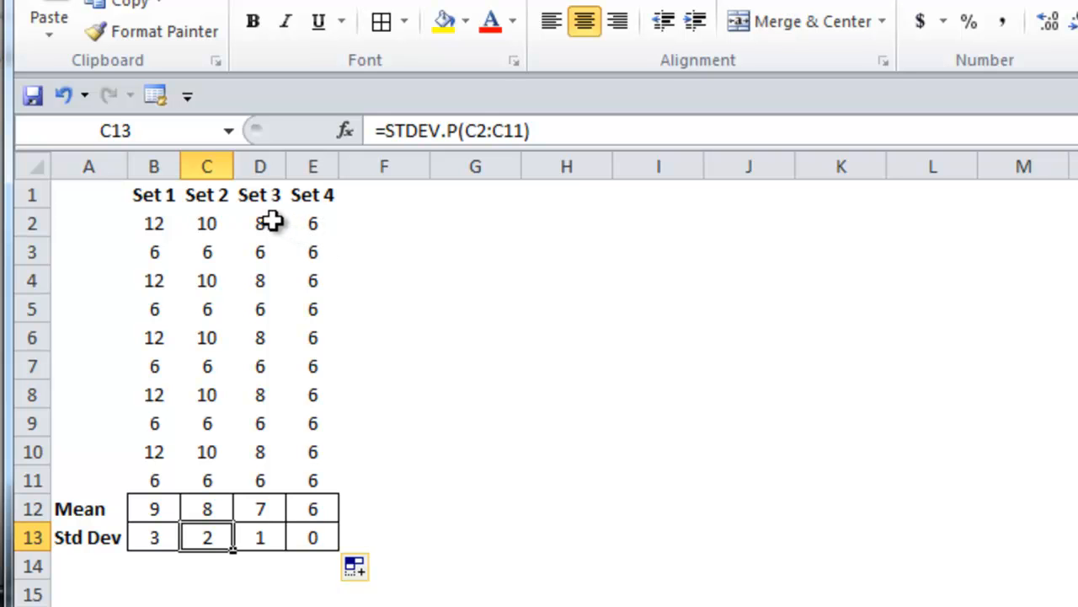
left_click(259, 253)
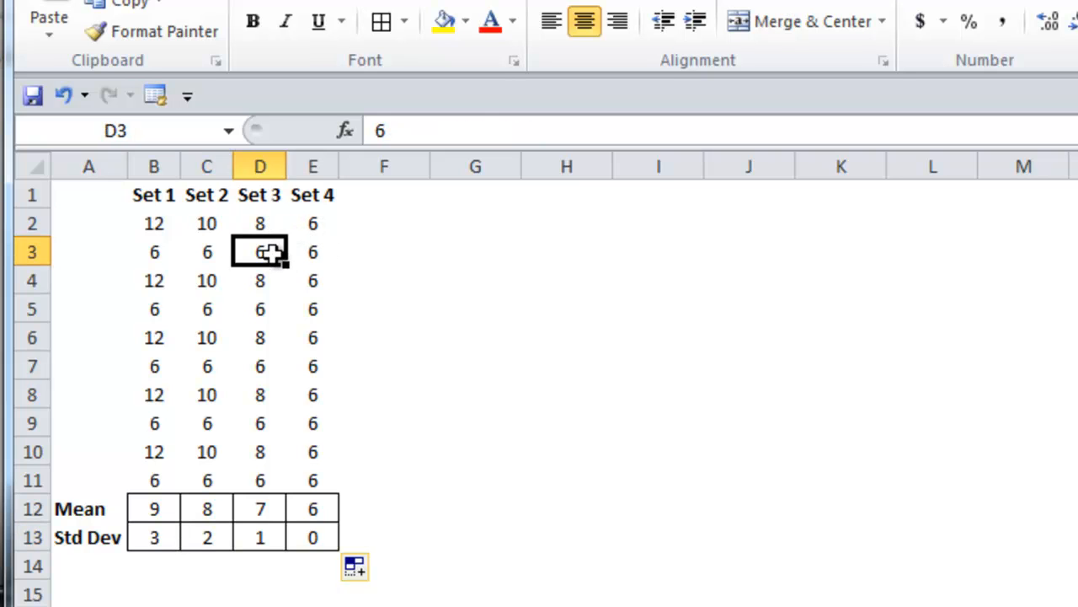
mouse_move(273, 266)
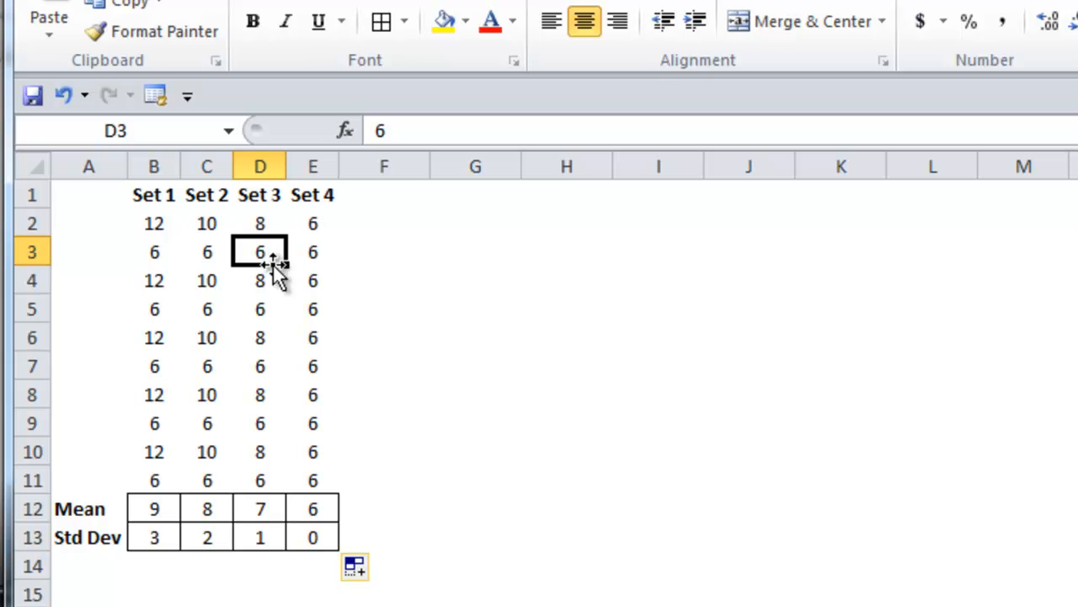
left_click(260, 507)
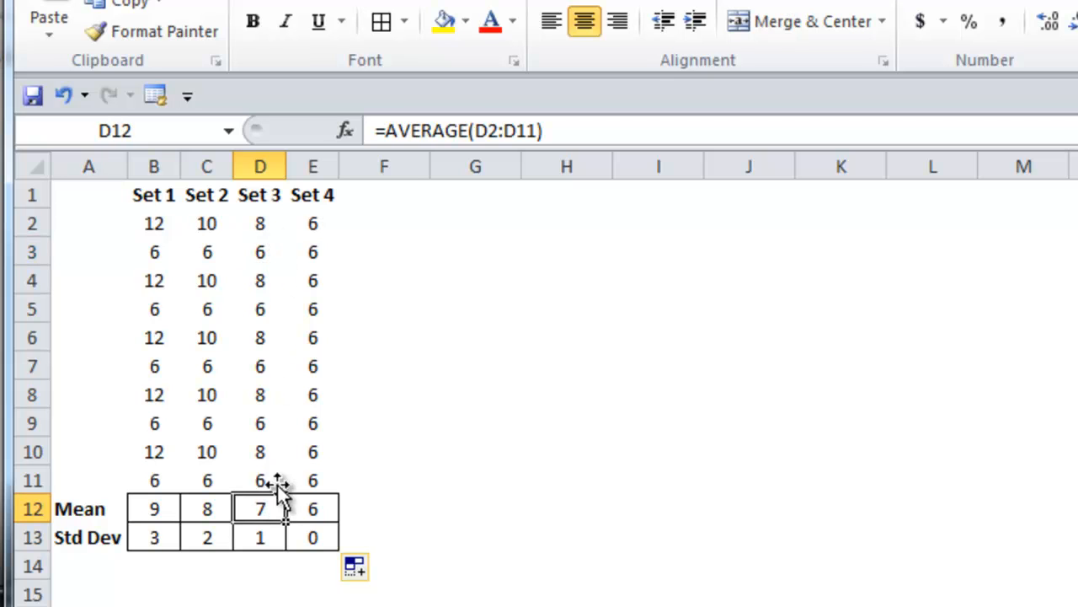
mouse_move(266, 327)
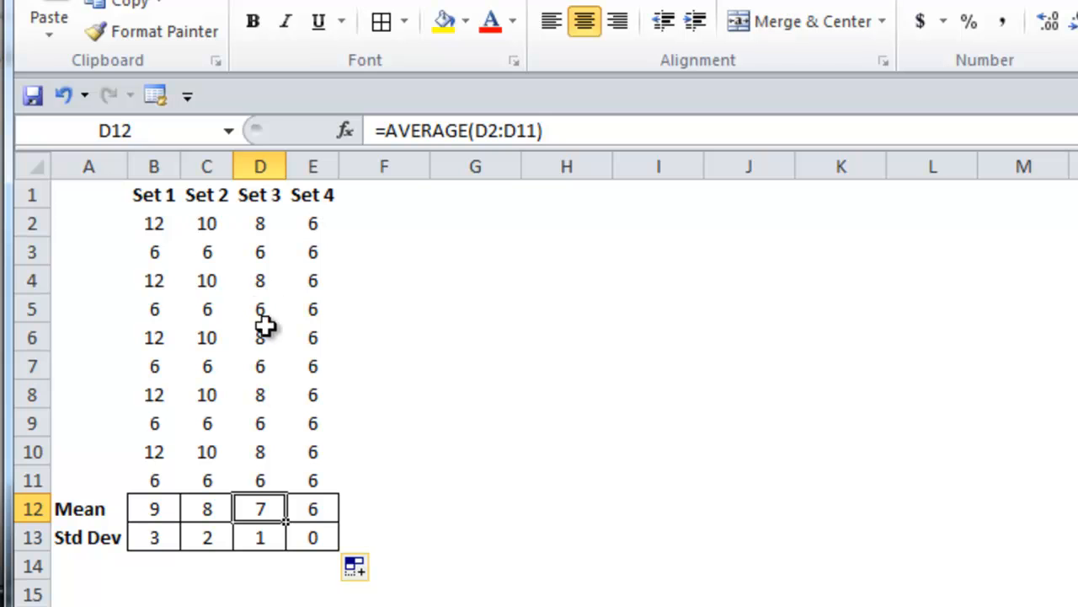
mouse_move(259, 509)
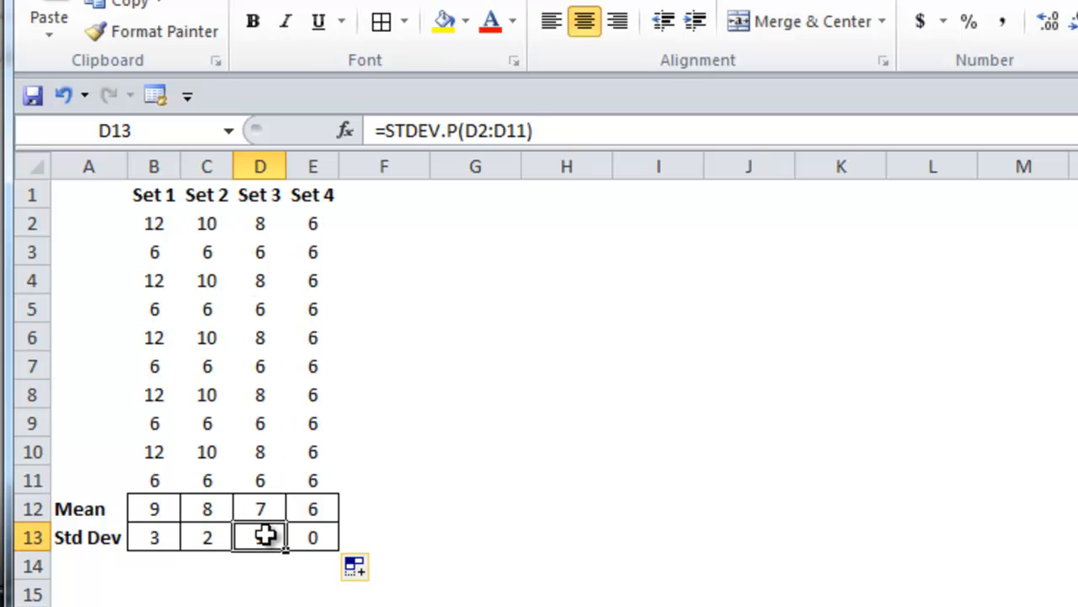
left_click(384, 249)
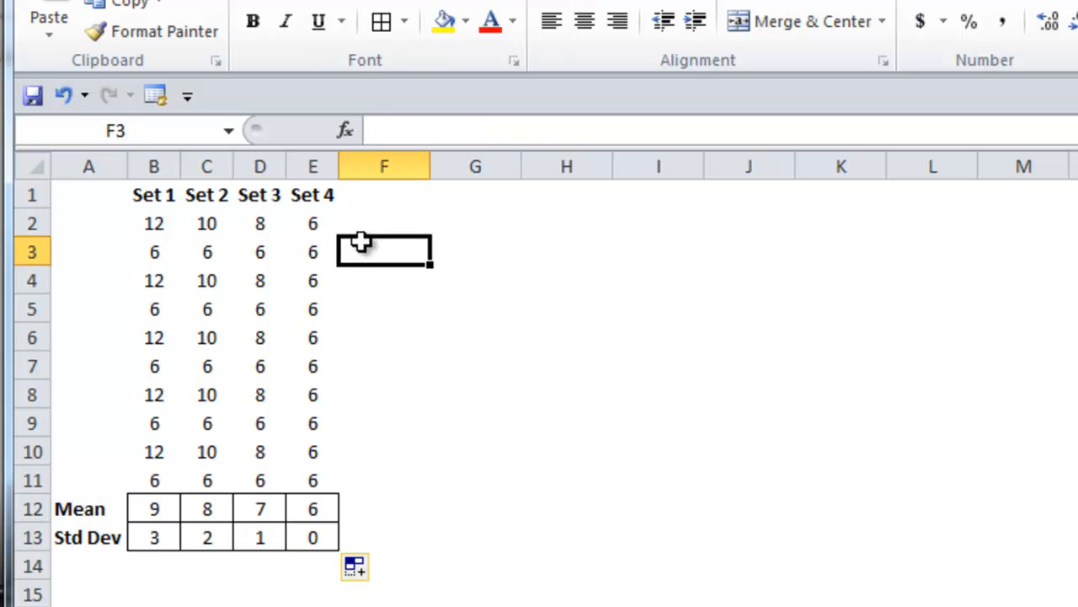
mouse_move(315, 215)
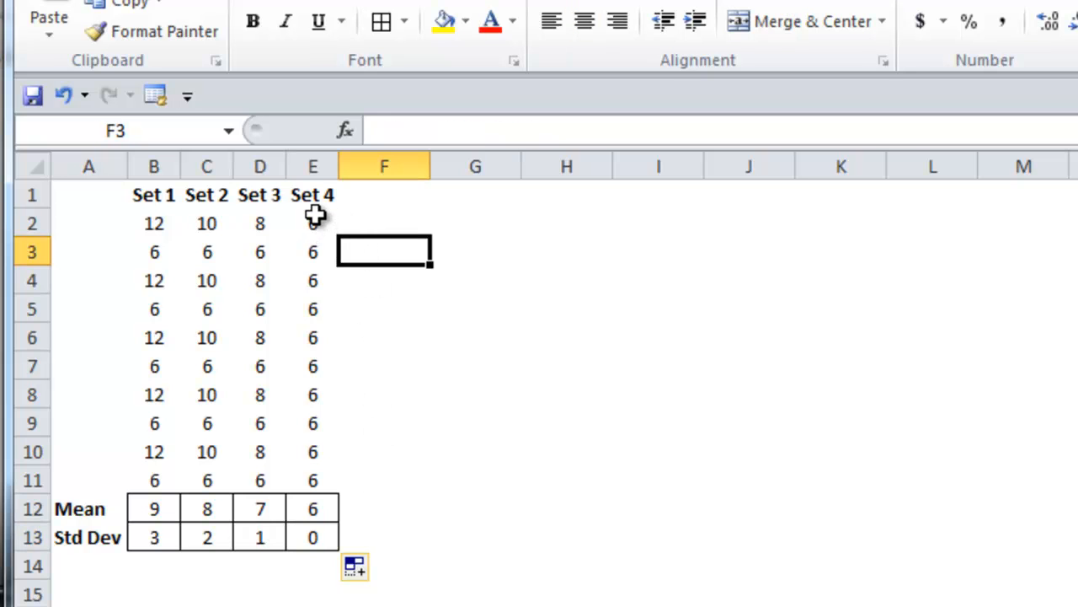
mouse_move(310, 482)
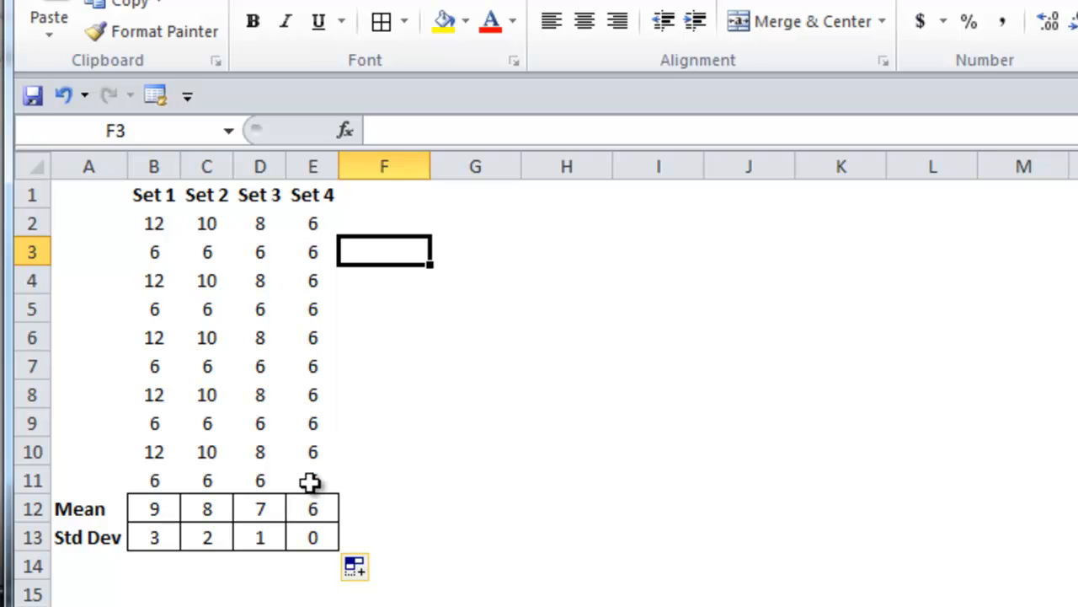
mouse_move(321, 495)
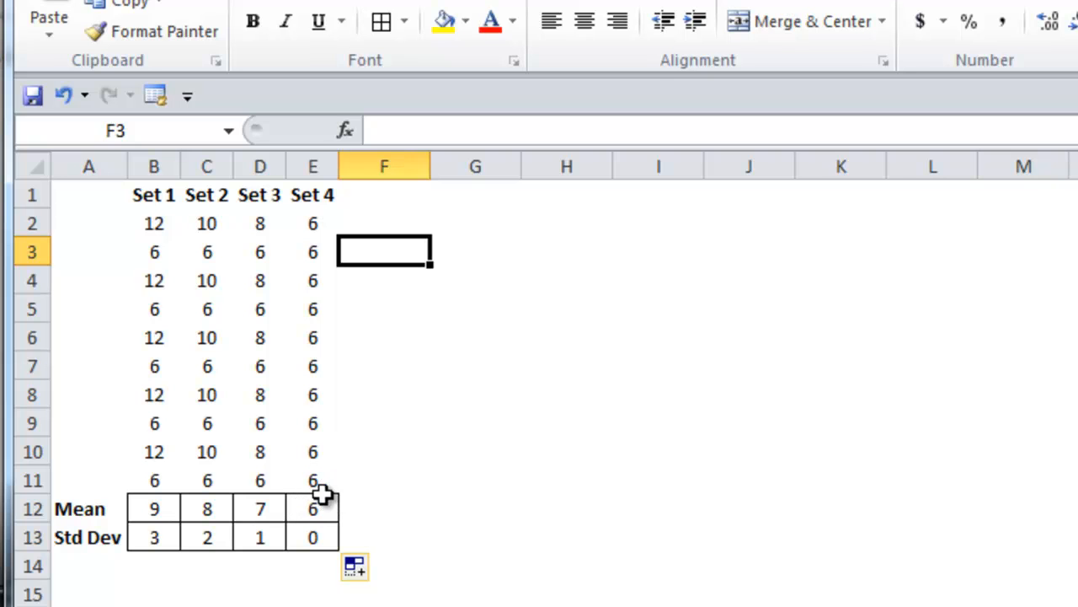
mouse_move(320, 475)
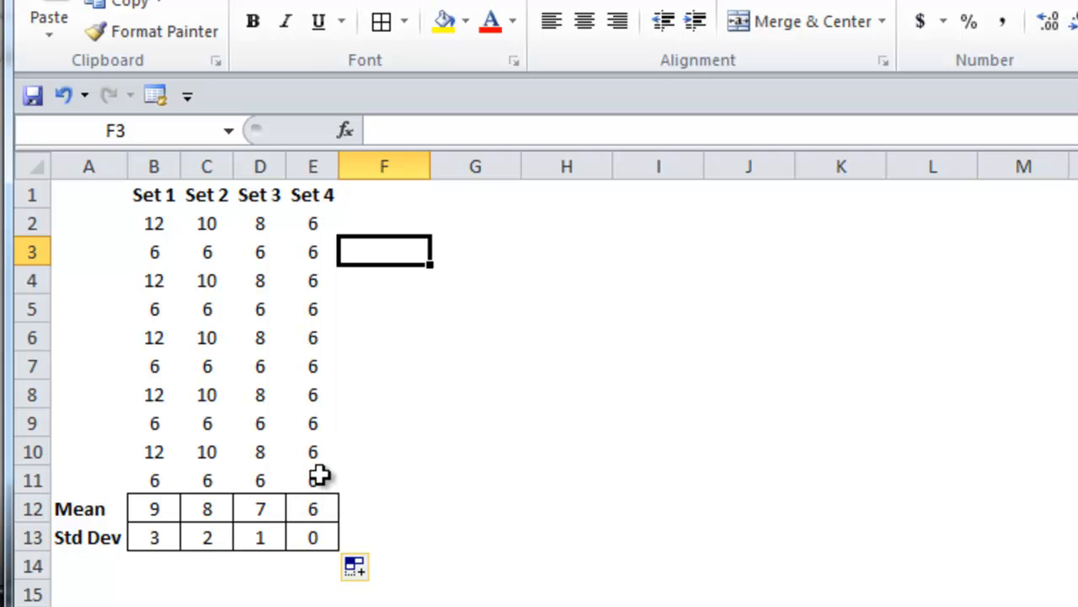
mouse_move(337, 537)
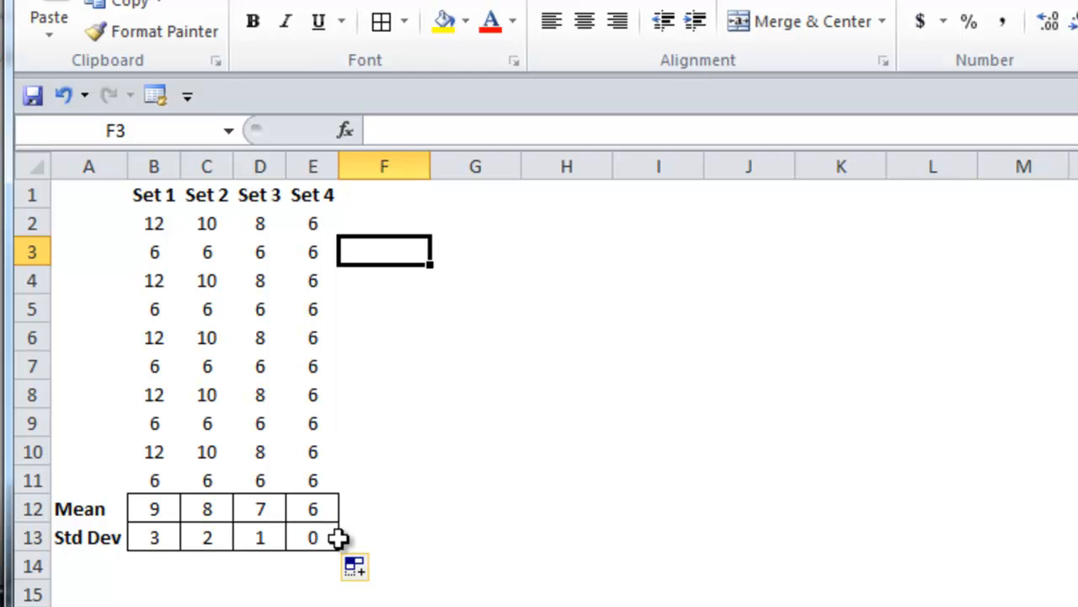